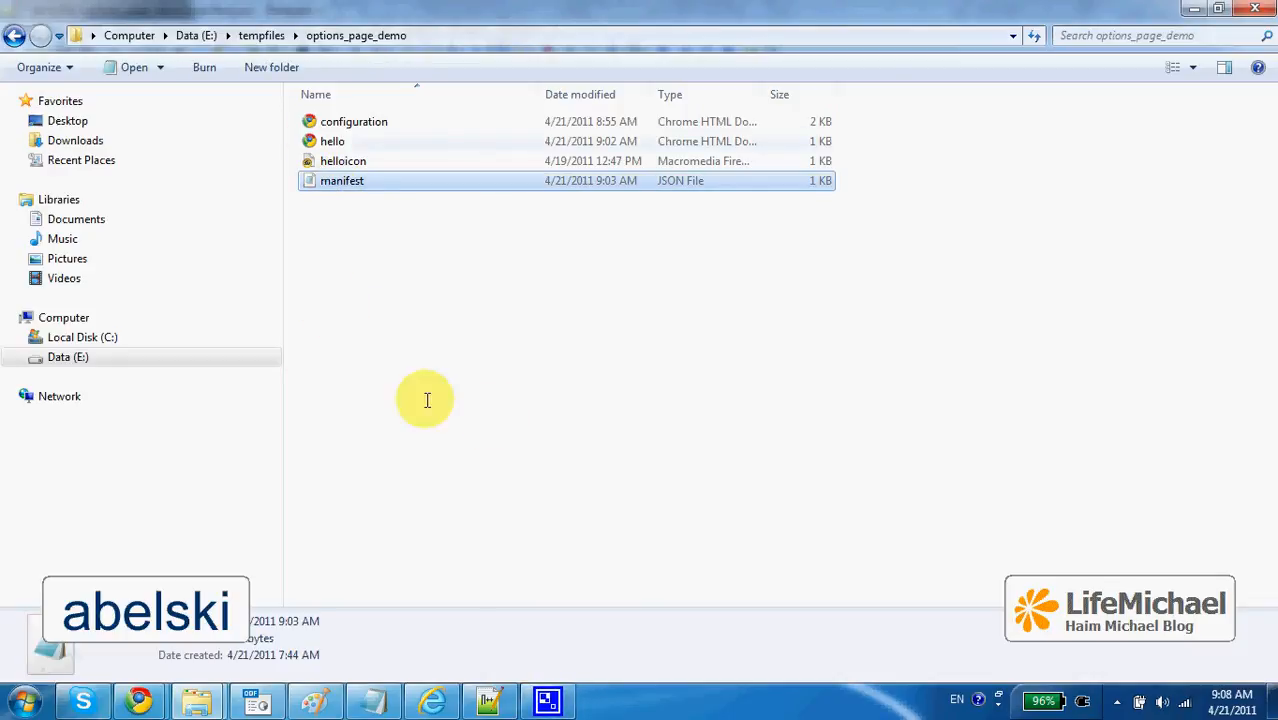
Open manifest.json in Notepad++, glance at hello.html, and return to the manifest.
{"action": "double_click", "coordinate": [342, 180]}
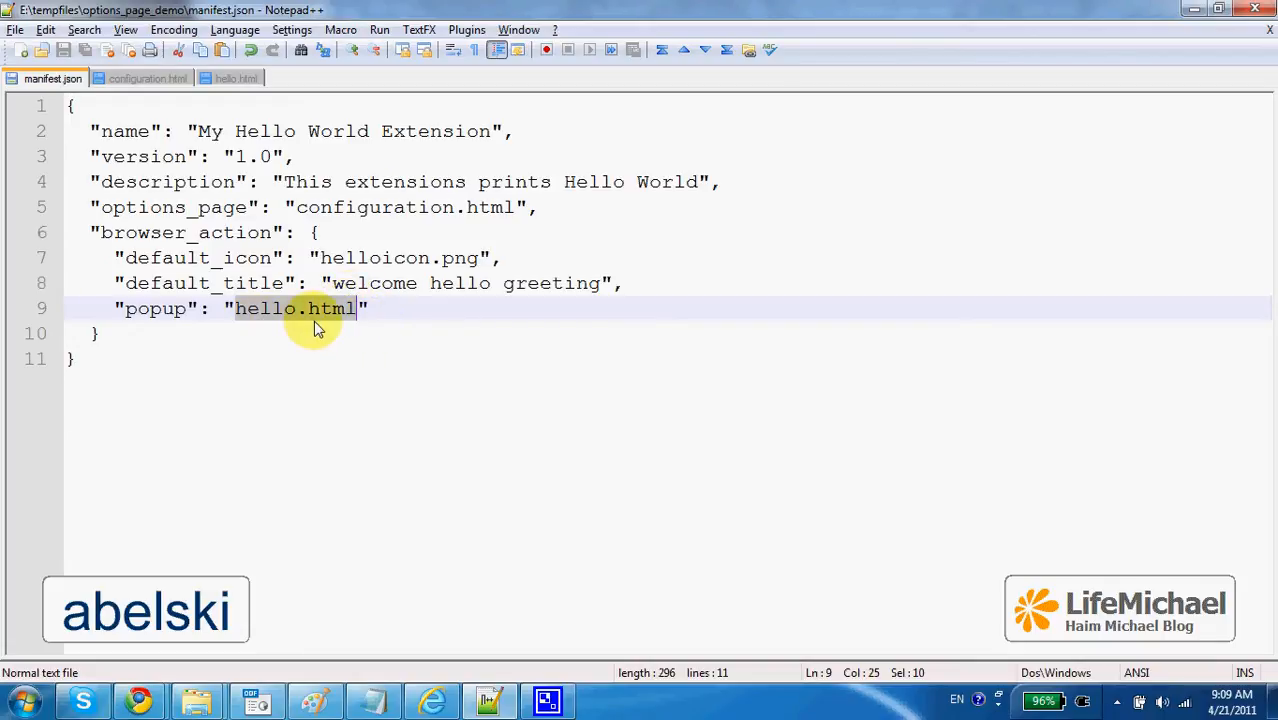
{"action": "left_click", "coordinate": [238, 78]}
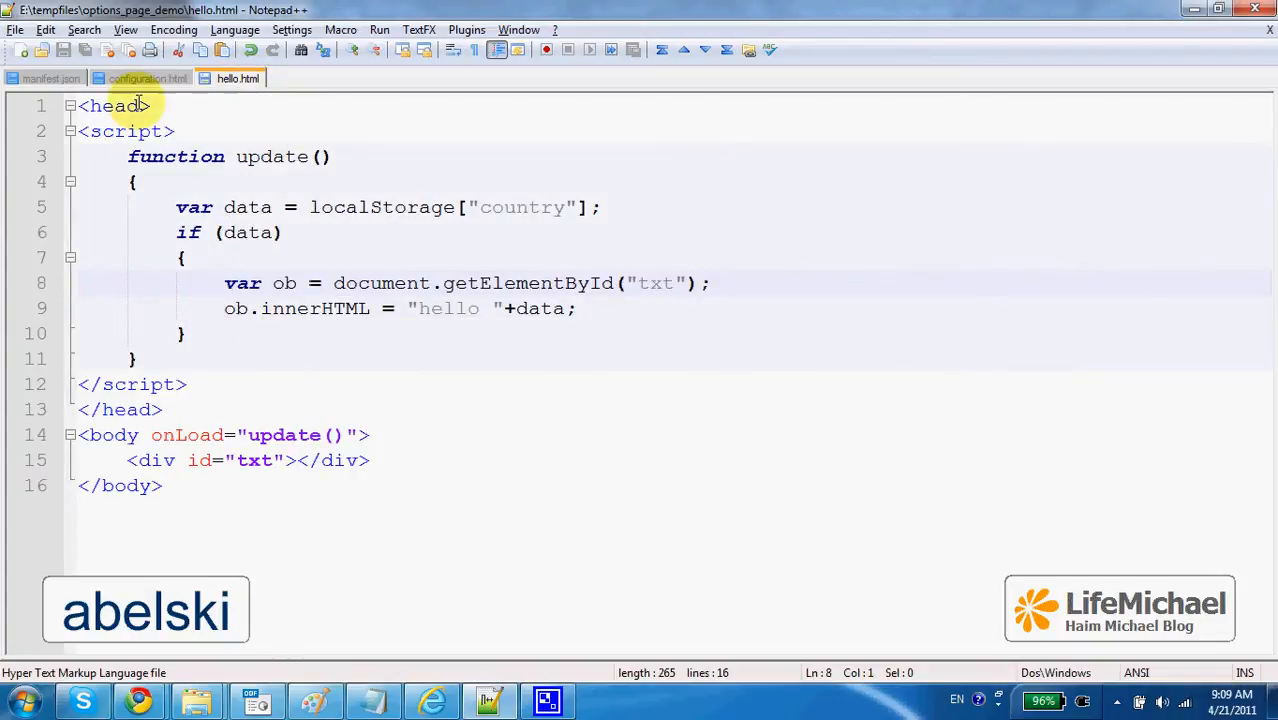
{"action": "left_click", "coordinate": [52, 78]}
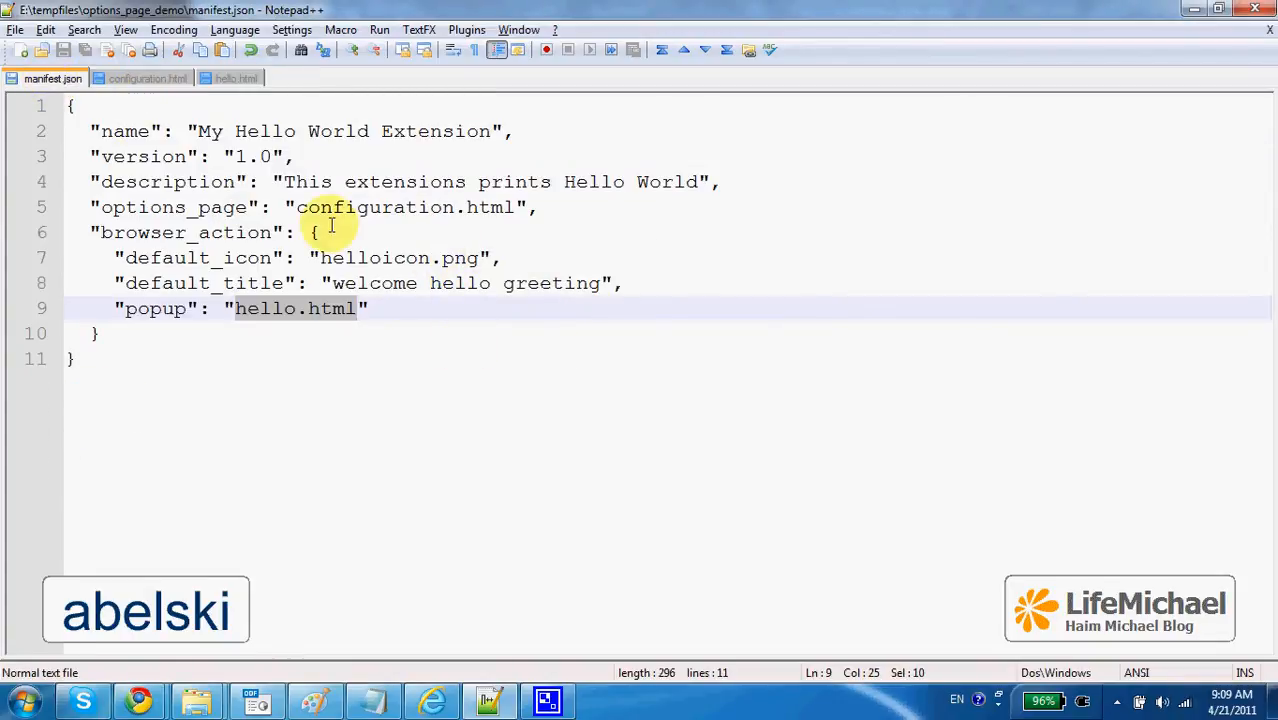
{"action": "mouse_move", "coordinate": [330, 206]}
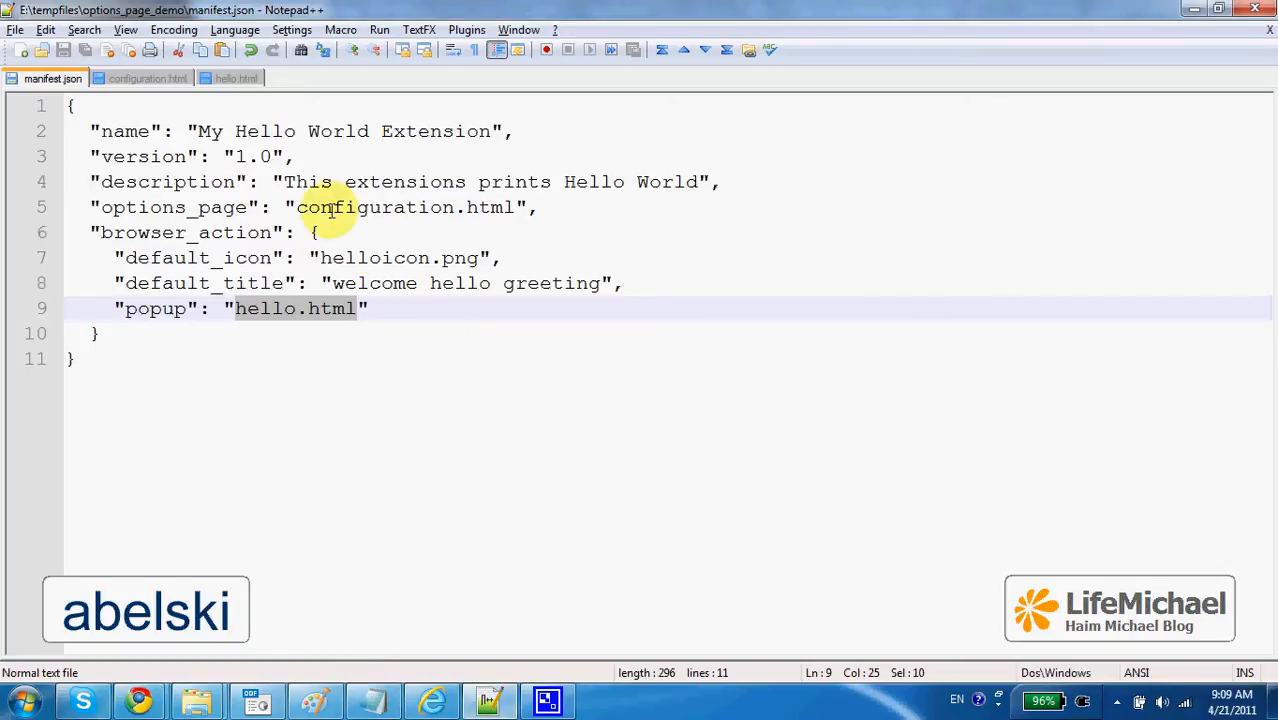
{"action": "mouse_move", "coordinate": [196, 696]}
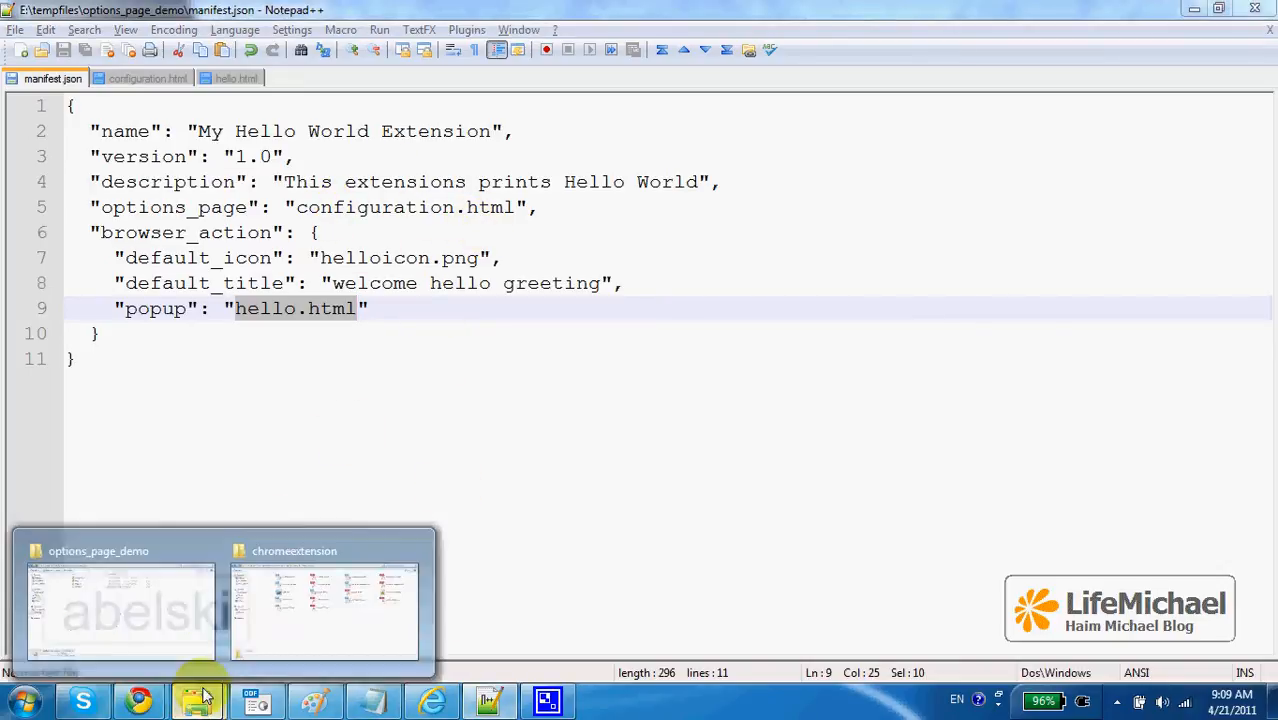
{"action": "left_click", "coordinate": [120, 610]}
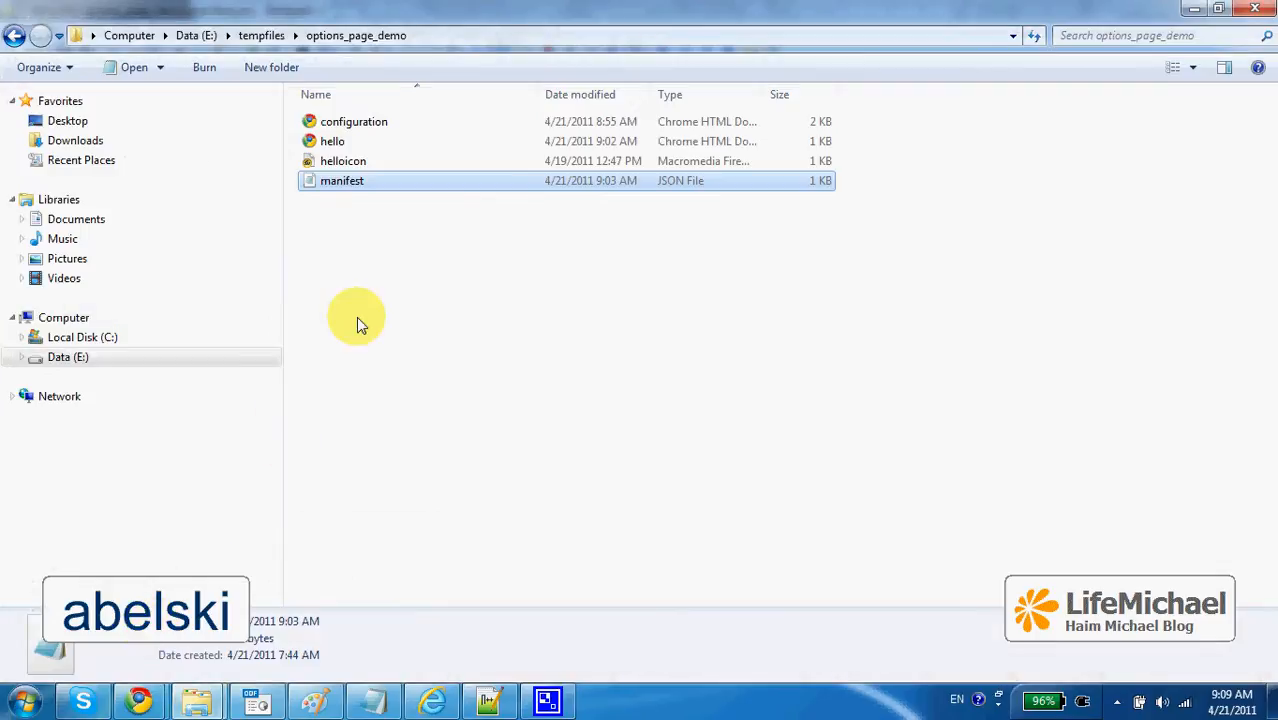
{"action": "left_click", "coordinate": [354, 122]}
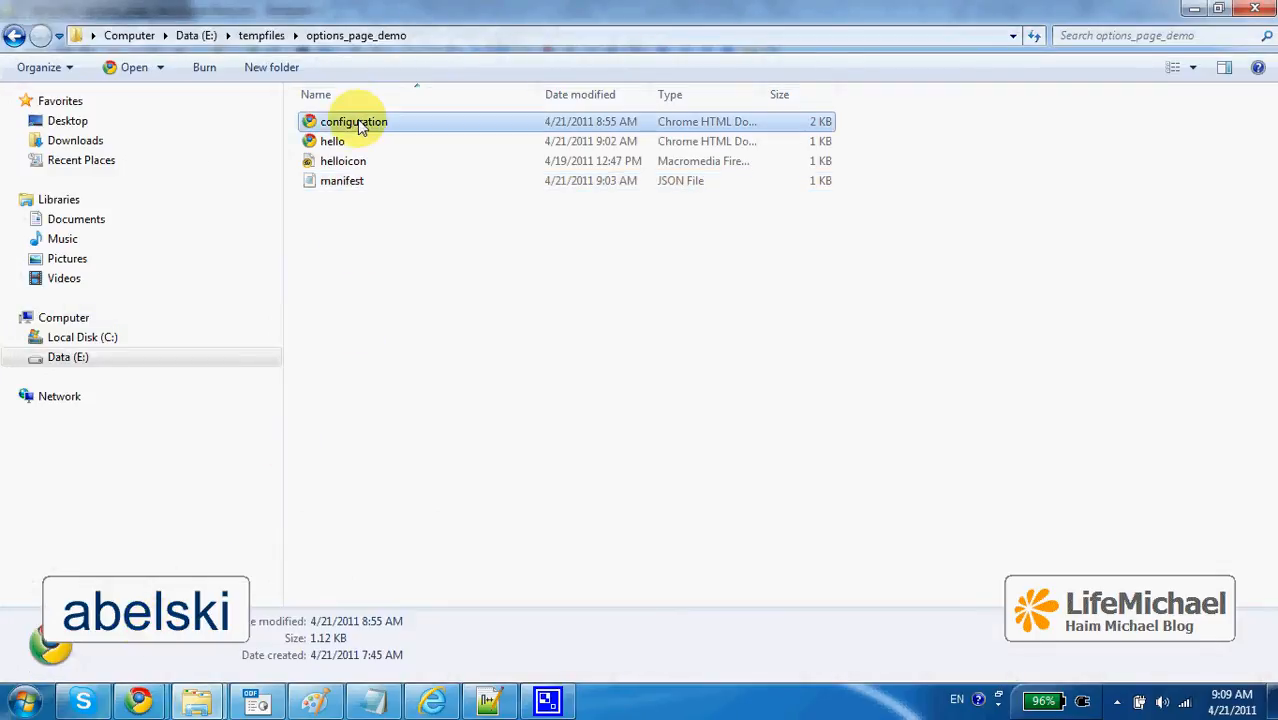
{"action": "mouse_move", "coordinate": [470, 264]}
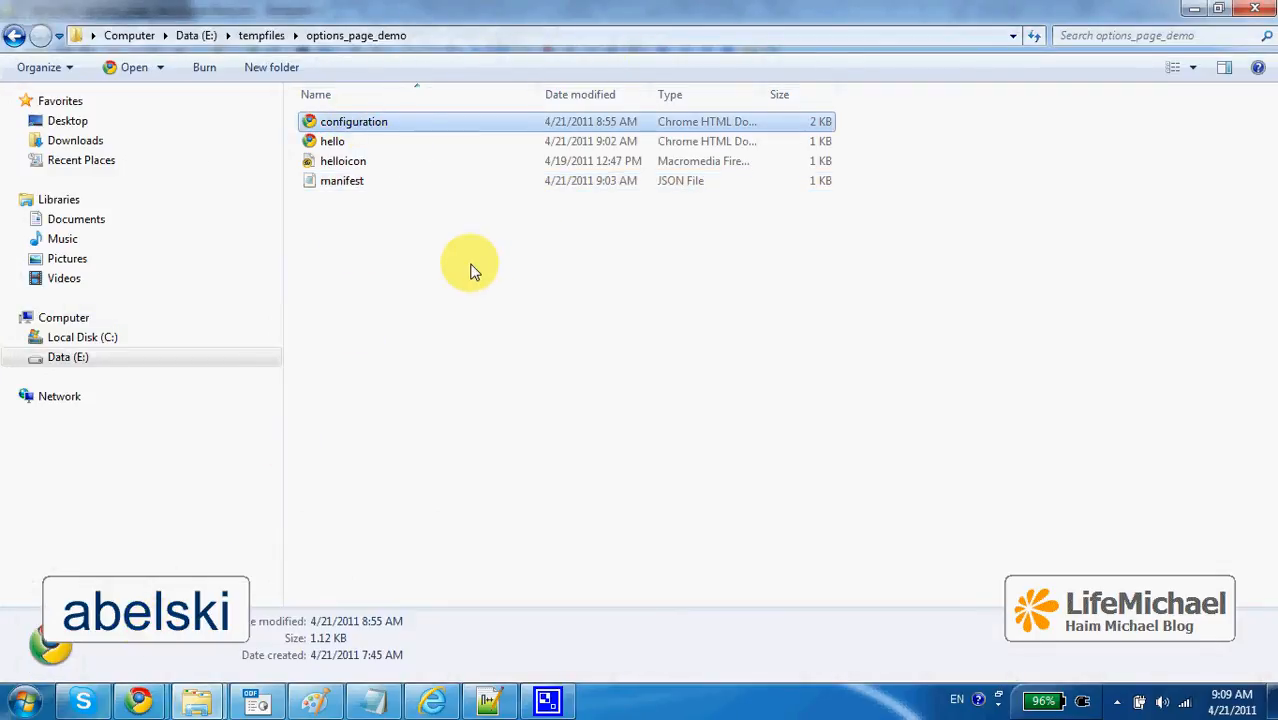
{"action": "mouse_move", "coordinate": [432, 698]}
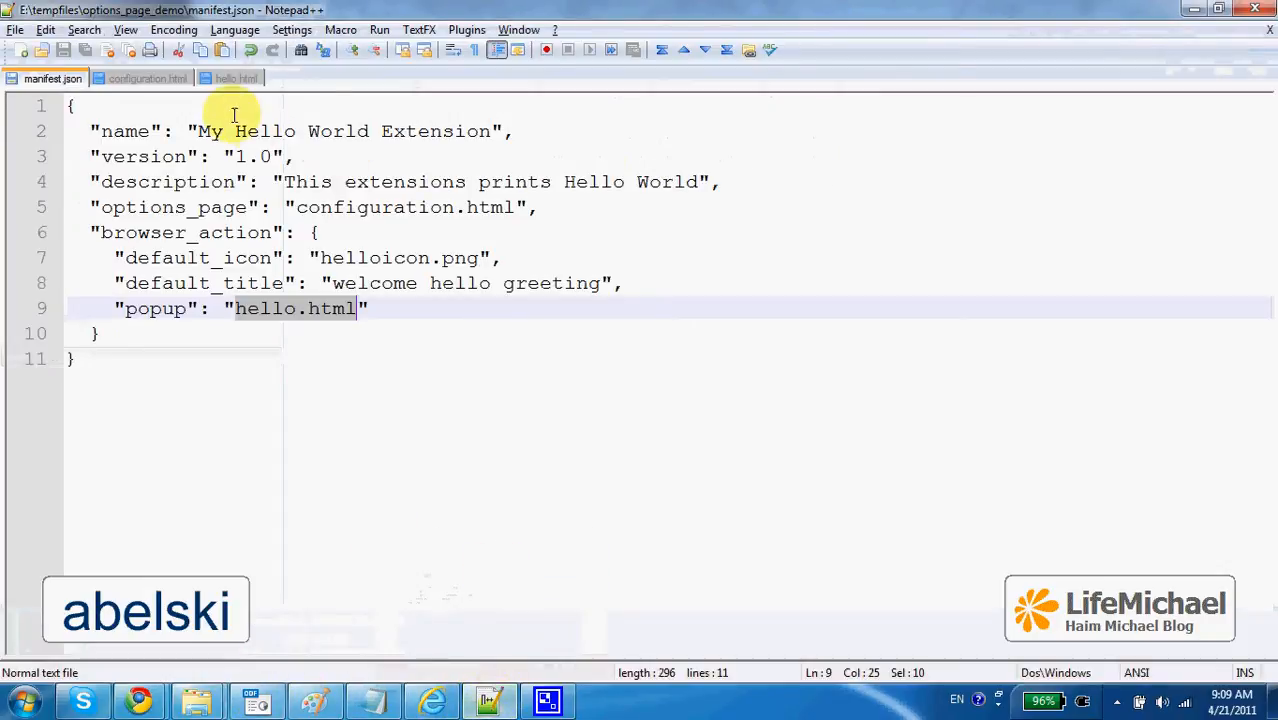
Review configuration.html's save_data and load_data script and its country dropdown markup.
{"action": "left_click", "coordinate": [148, 78]}
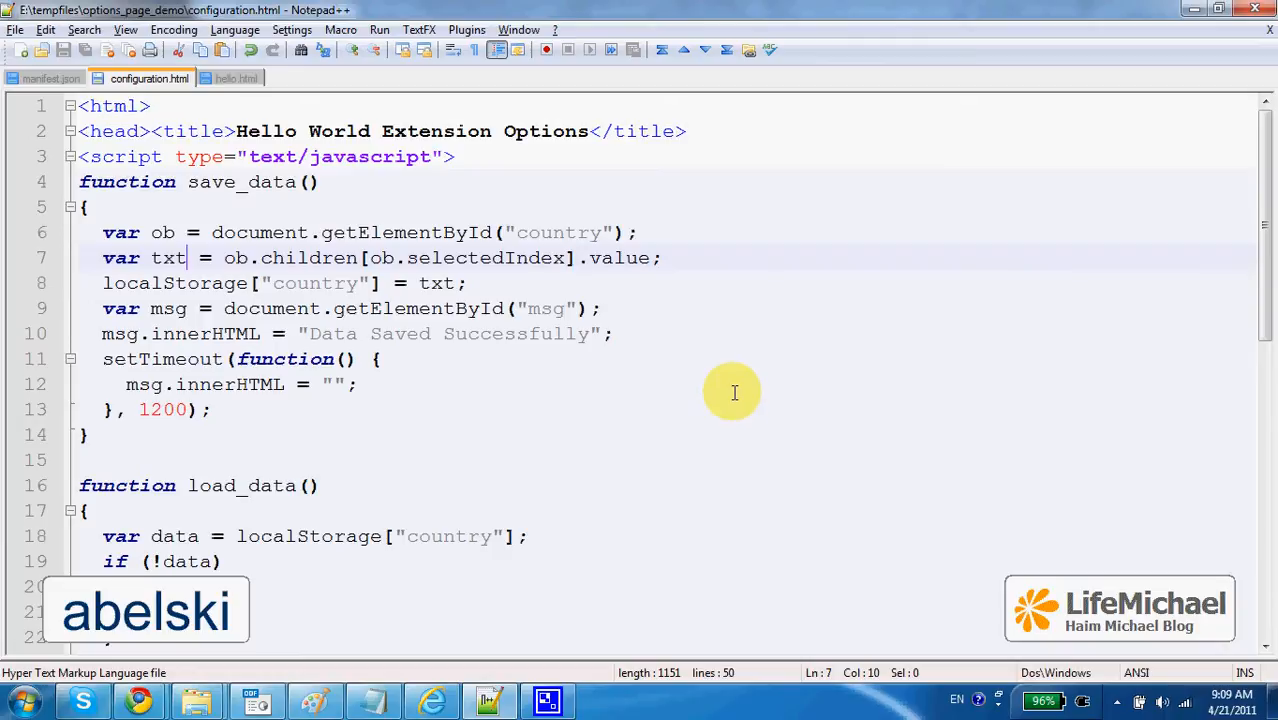
{"action": "mouse_move", "coordinate": [106, 238]}
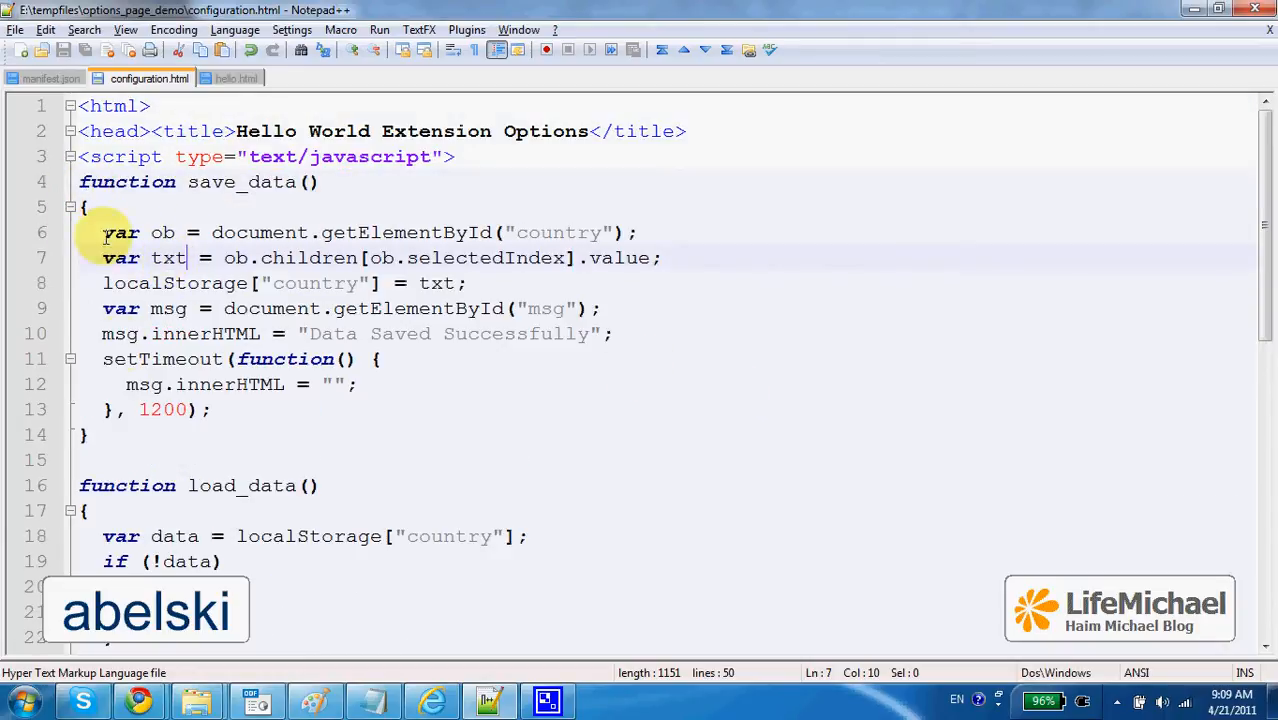
{"action": "scroll", "scroll_direction": "down", "scroll_amount": 3}
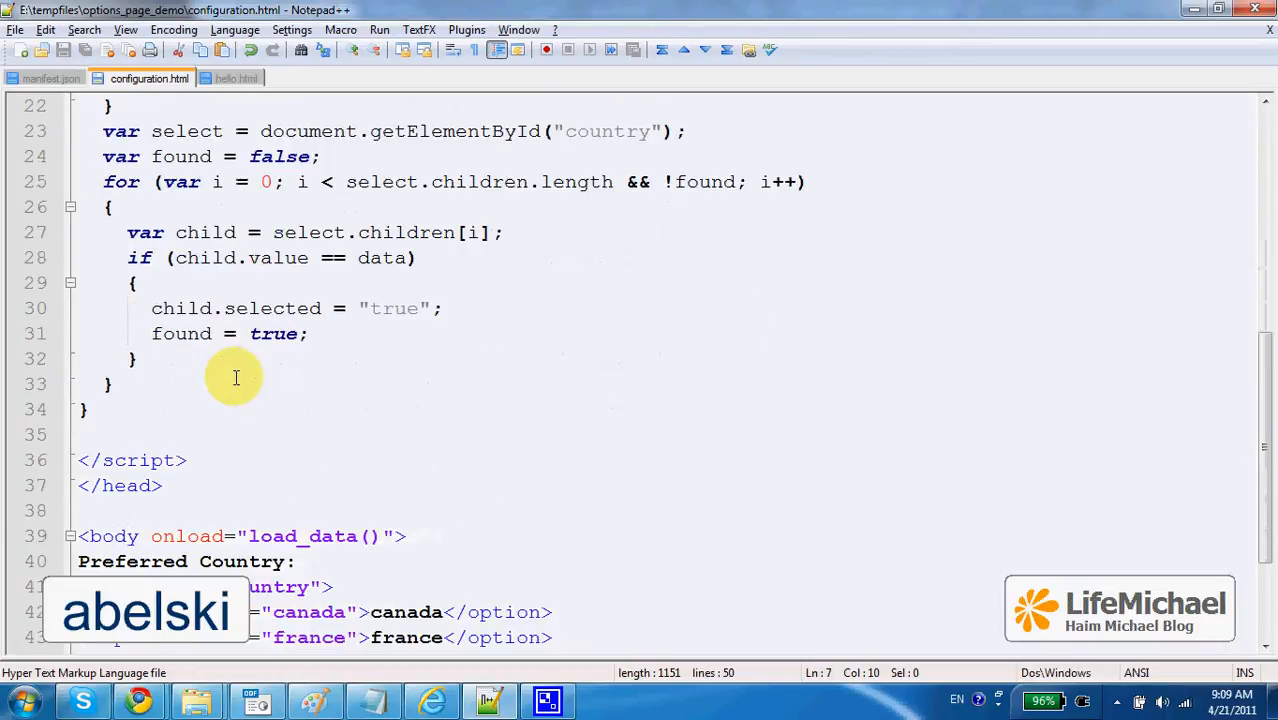
{"action": "scroll", "scroll_direction": "up", "scroll_amount": 3}
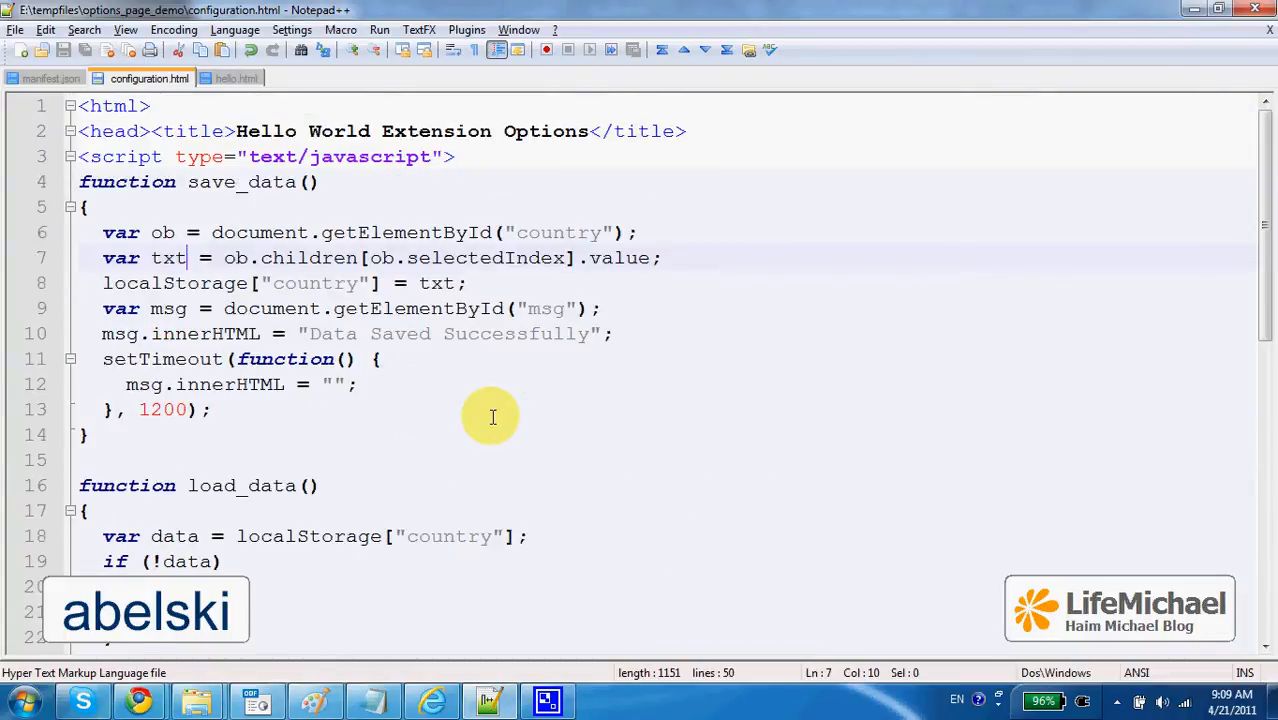
{"action": "mouse_move", "coordinate": [658, 358]}
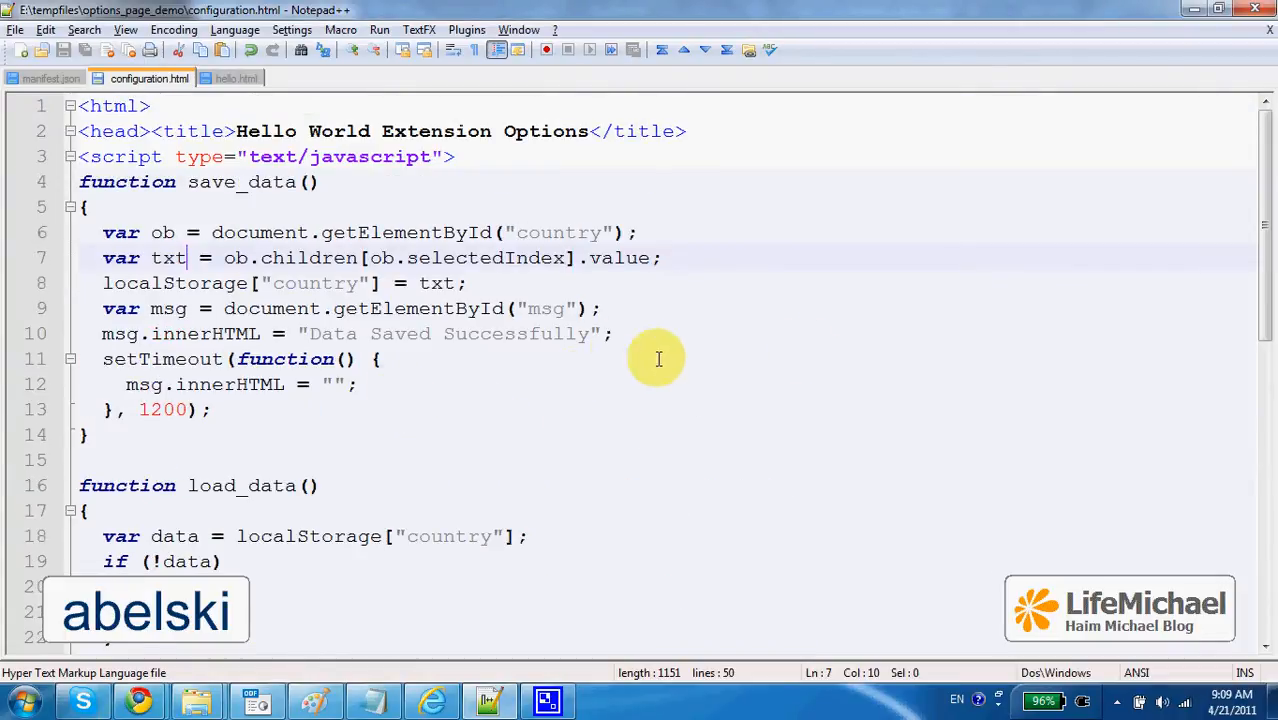
{"action": "scroll", "scroll_direction": "down", "scroll_amount": 3}
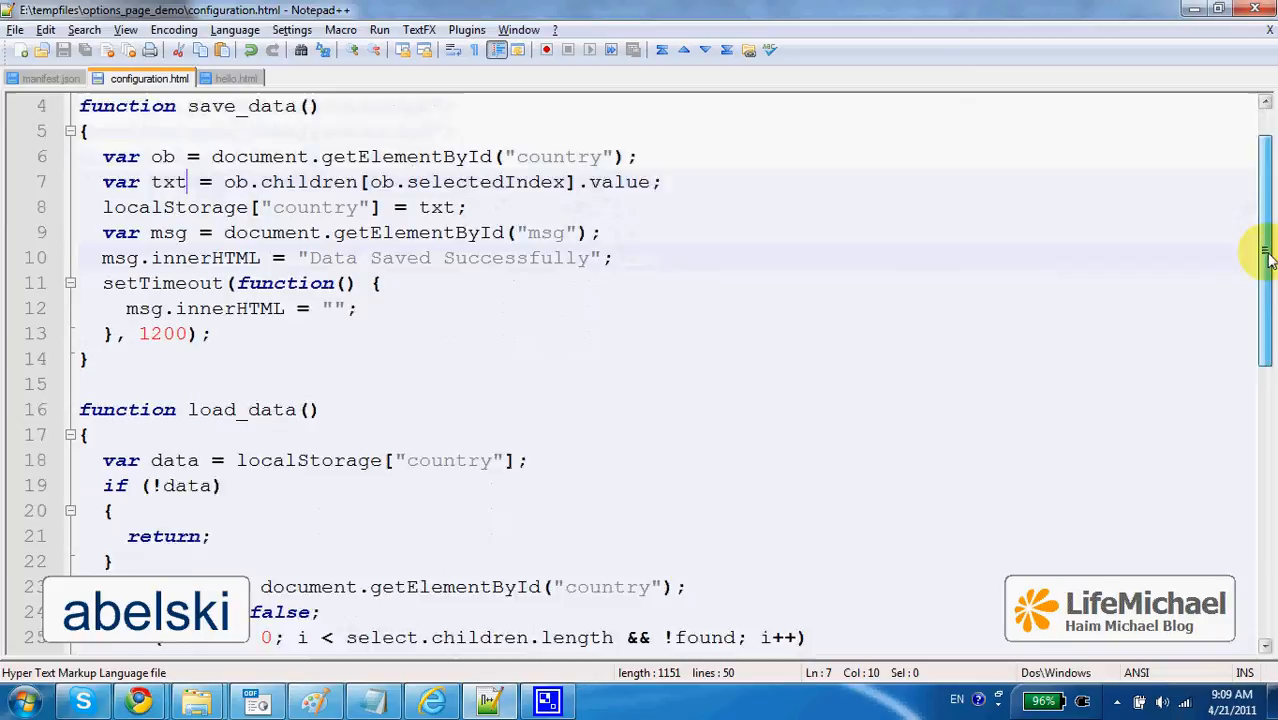
{"action": "scroll", "scroll_direction": "down", "scroll_amount": 3}
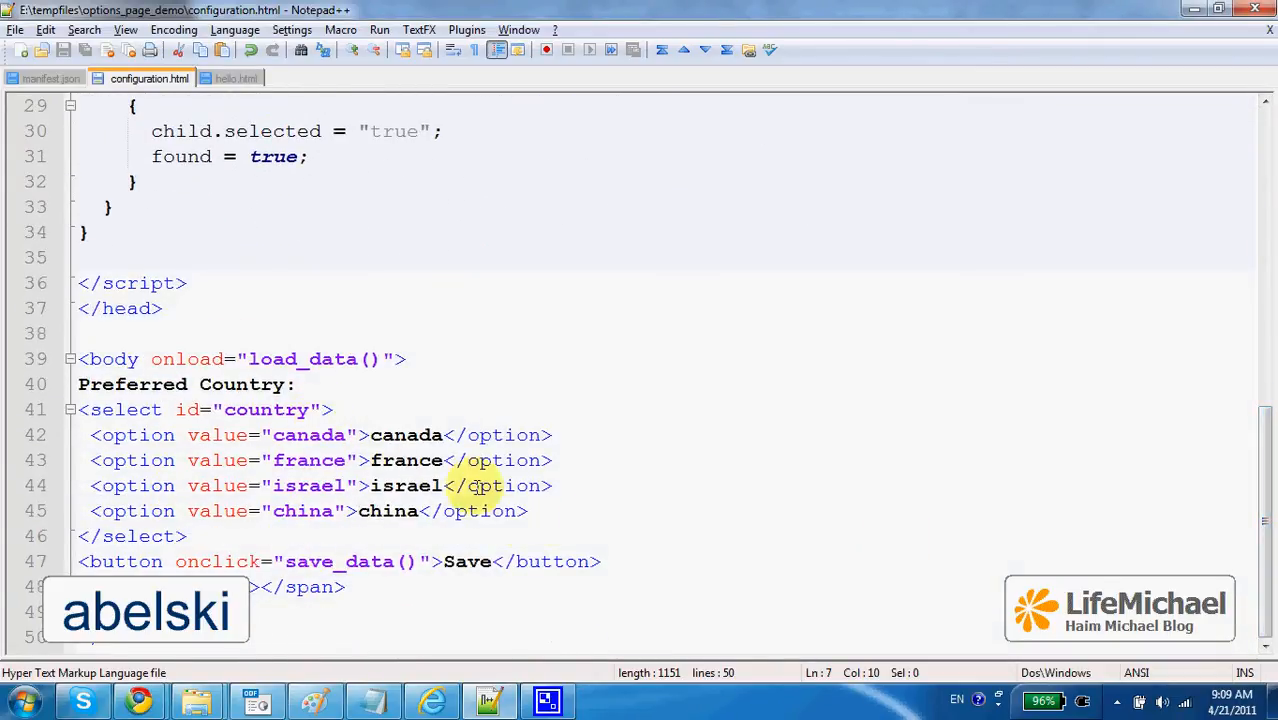
{"action": "mouse_move", "coordinate": [516, 516]}
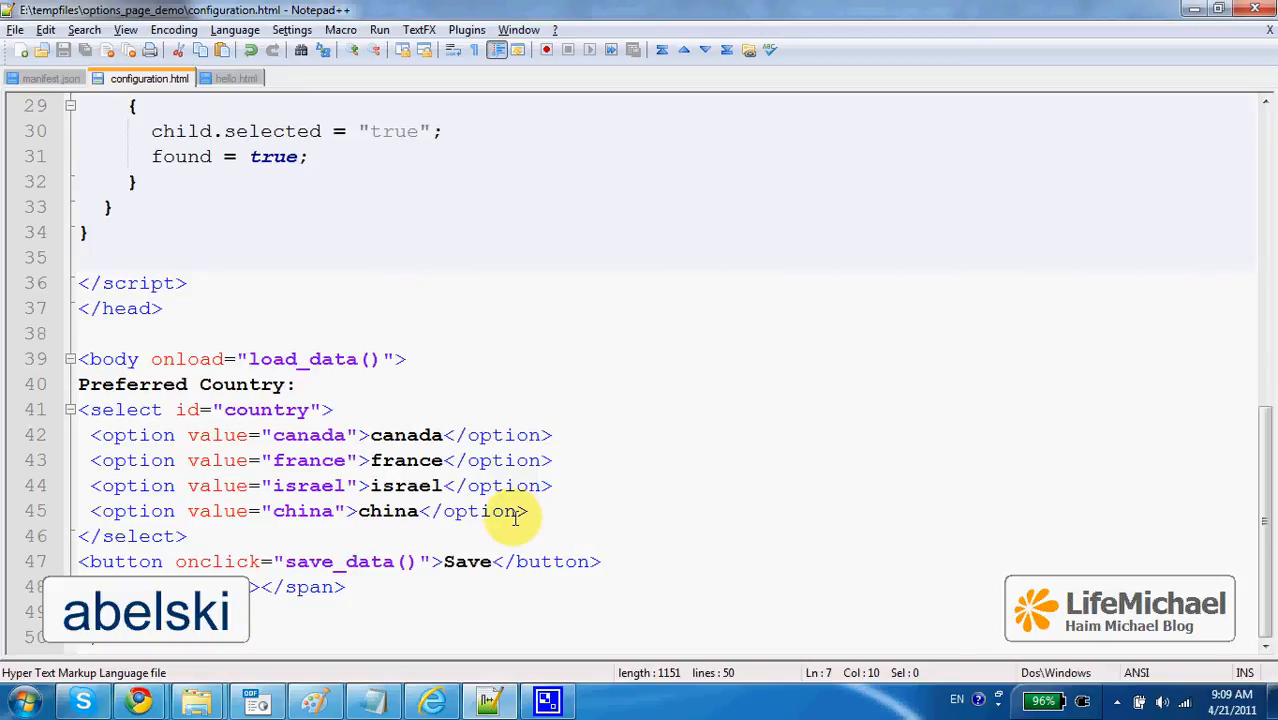
{"action": "mouse_move", "coordinate": [438, 410]}
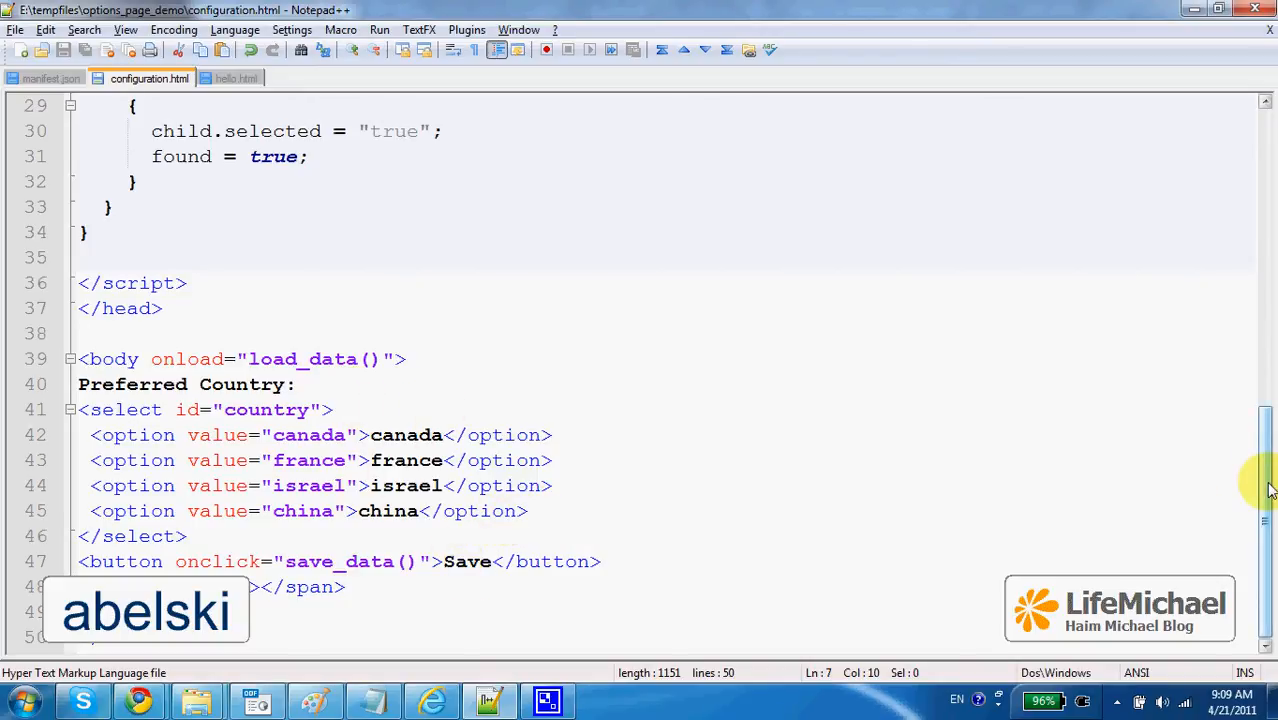
{"action": "scroll", "scroll_direction": "up", "scroll_amount": 3}
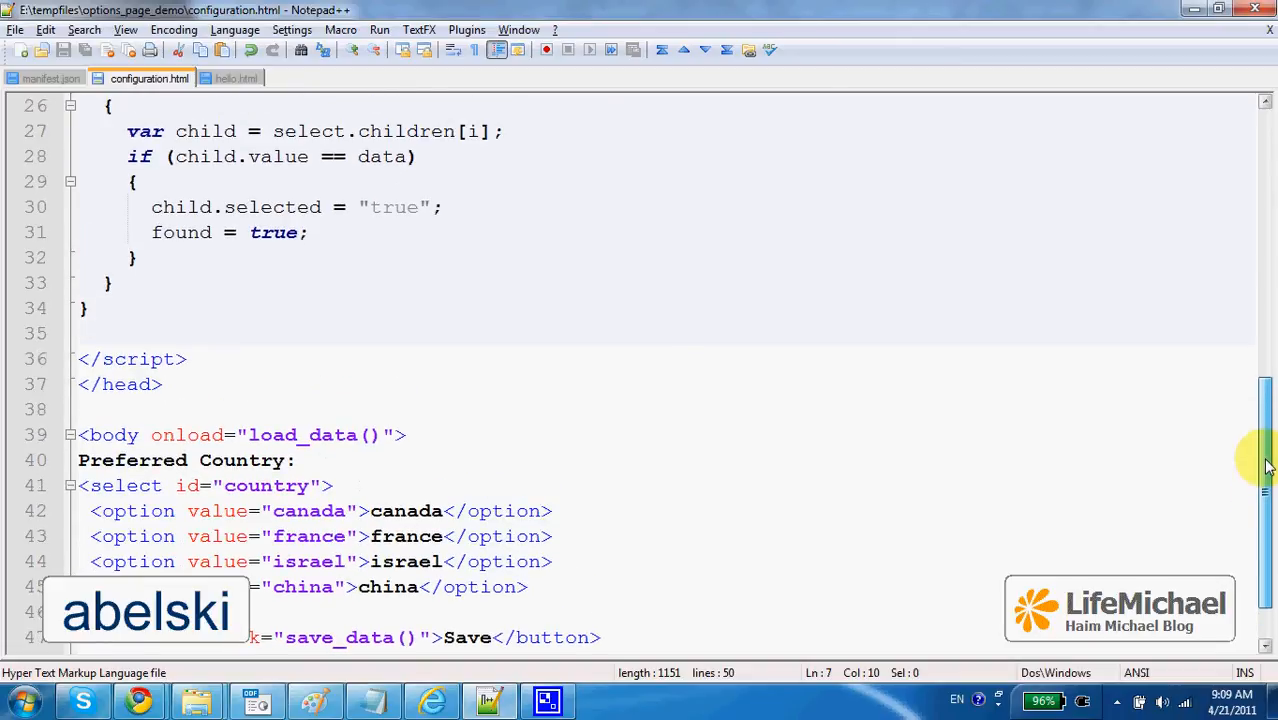
{"action": "scroll", "scroll_direction": "down", "scroll_amount": 3}
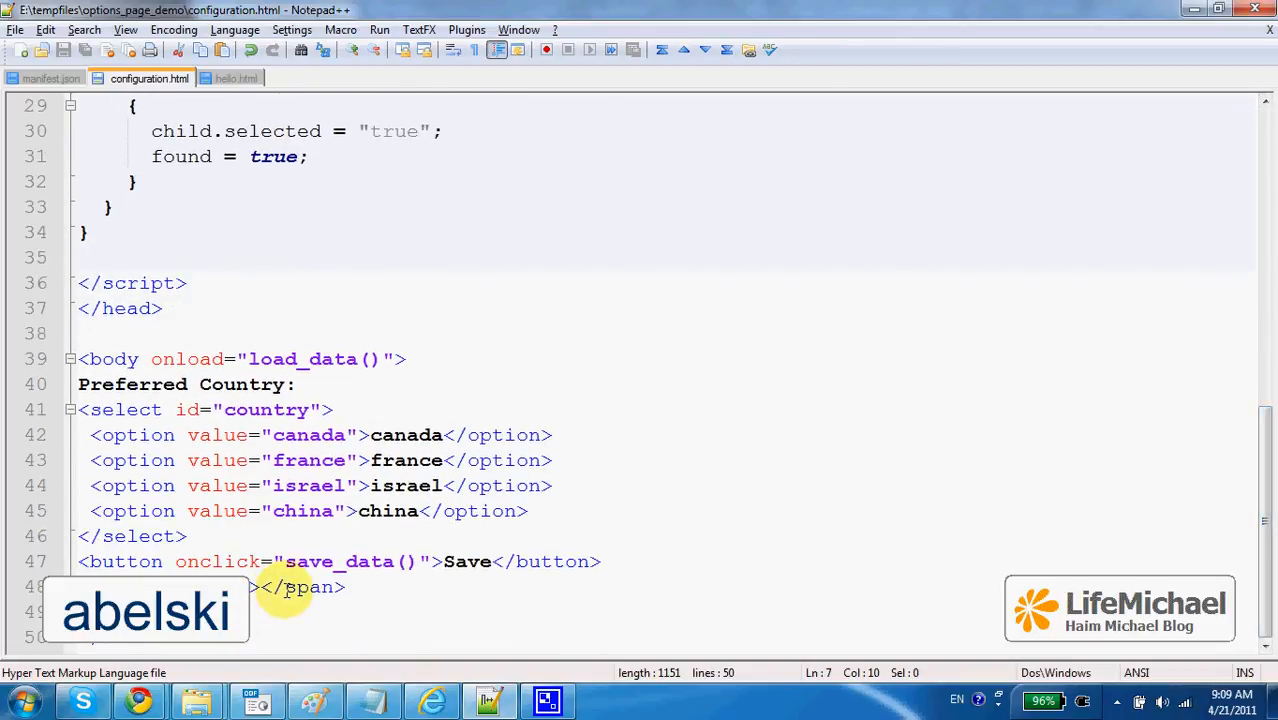
{"action": "scroll", "scroll_direction": "up", "scroll_amount": 3}
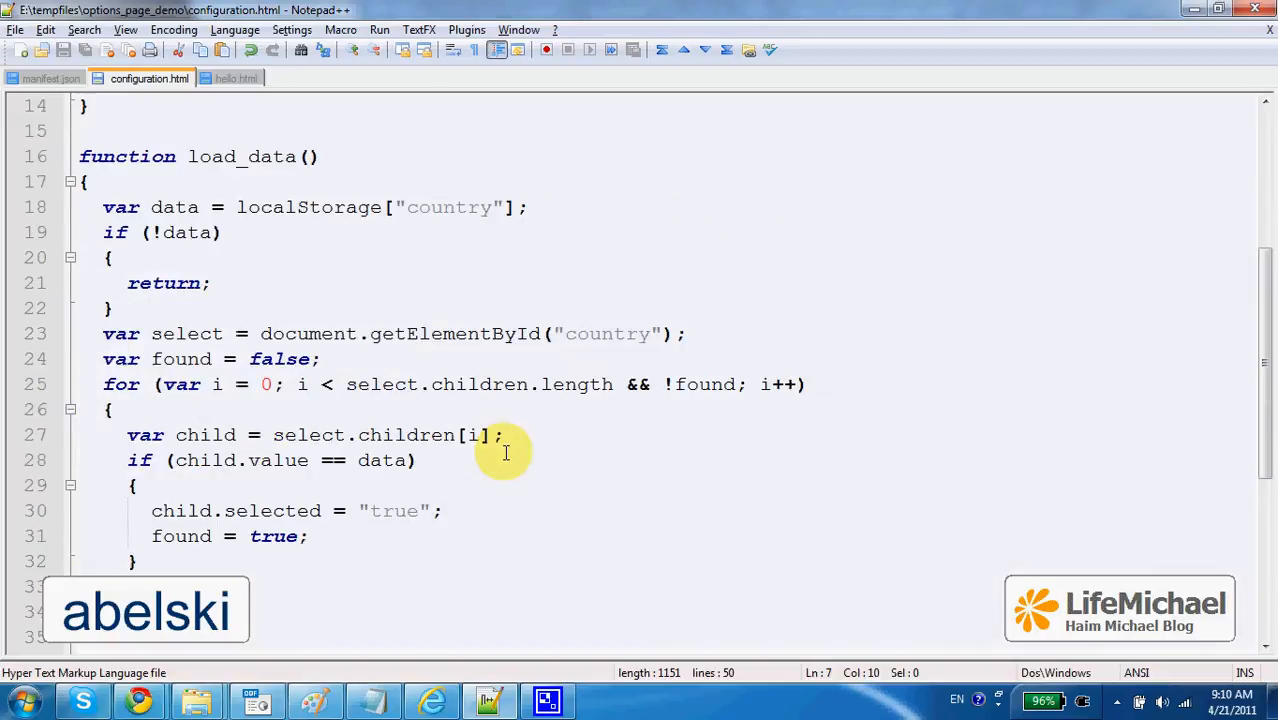
{"action": "scroll", "scroll_direction": "up", "scroll_amount": 3}
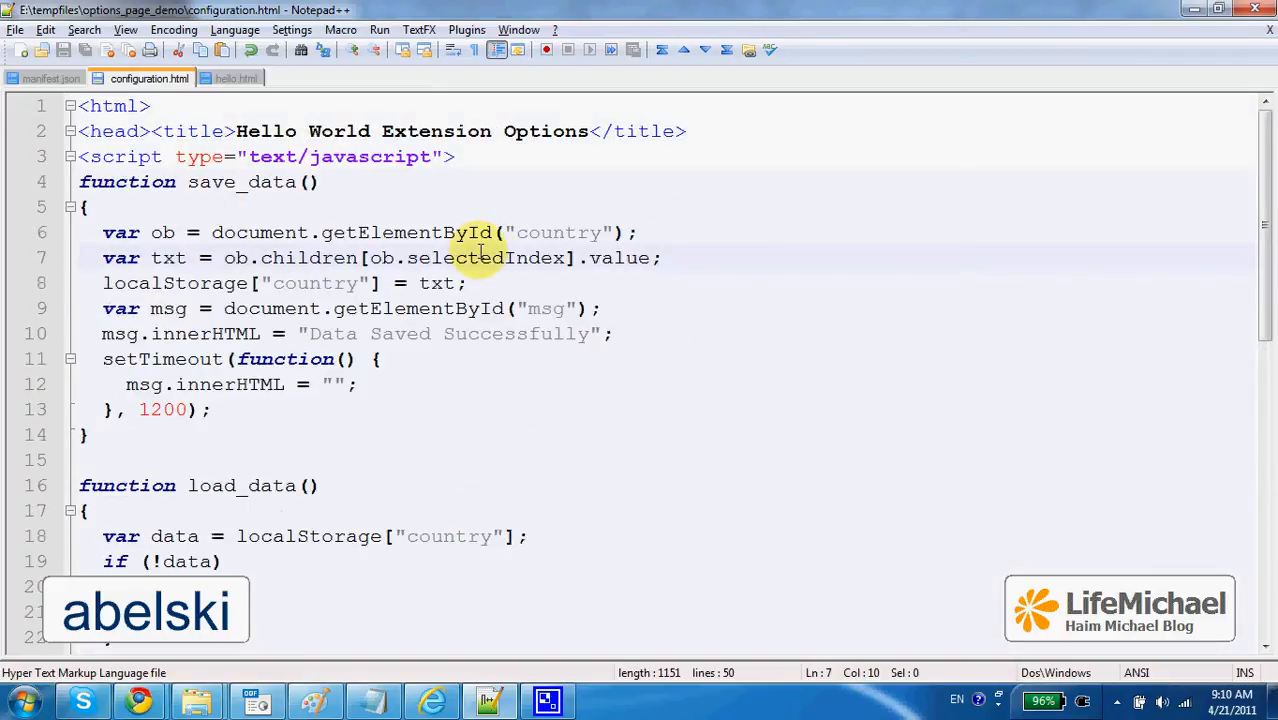
{"action": "mouse_move", "coordinate": [450, 392]}
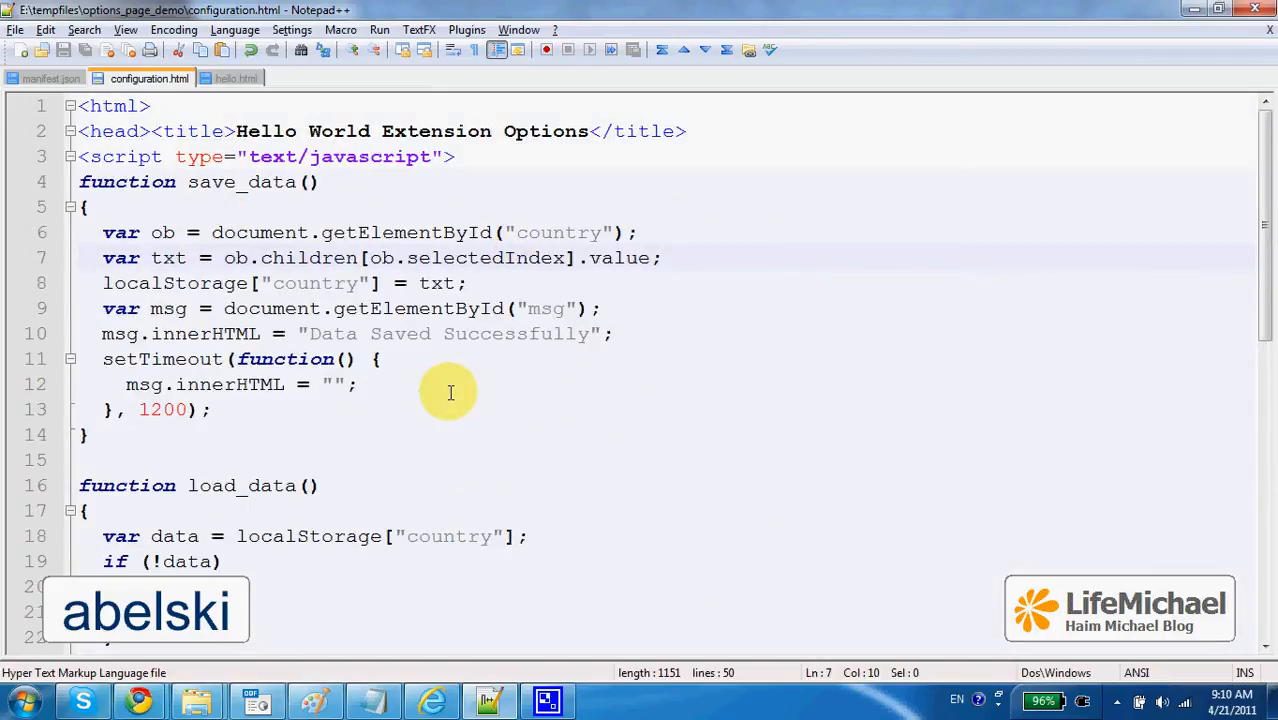
{"action": "scroll", "scroll_direction": "down", "scroll_amount": 3}
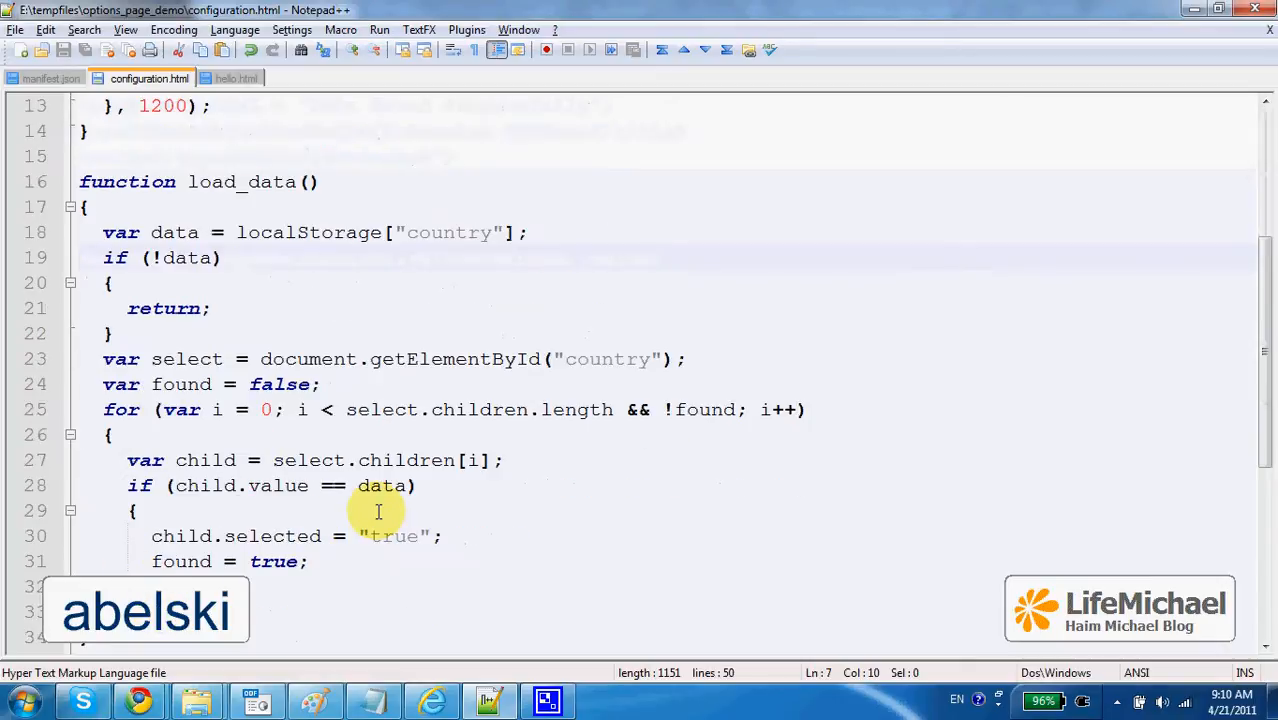
{"action": "scroll", "scroll_direction": "up", "scroll_amount": 3}
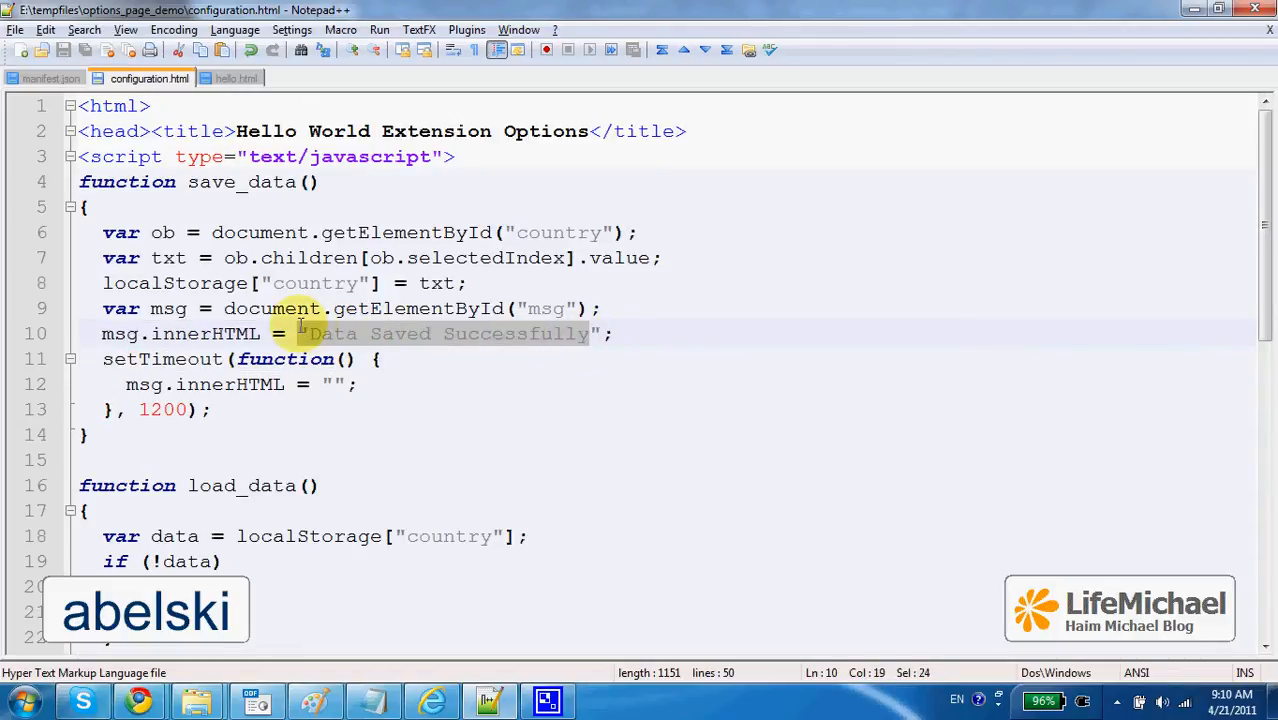
Point out the 'Data Saved Successfully' string, the empty msg span, and load_data running on page load.
{"action": "left_click", "coordinate": [410, 408]}
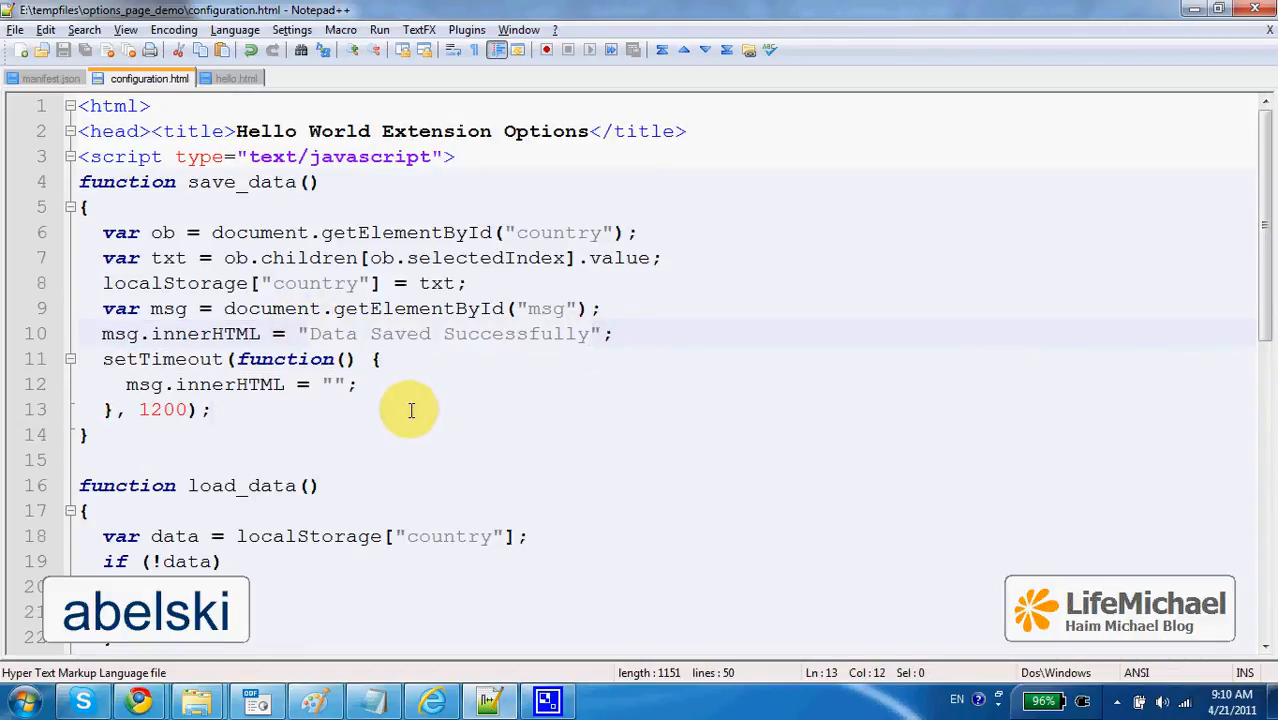
{"action": "scroll", "scroll_direction": "down", "scroll_amount": 3}
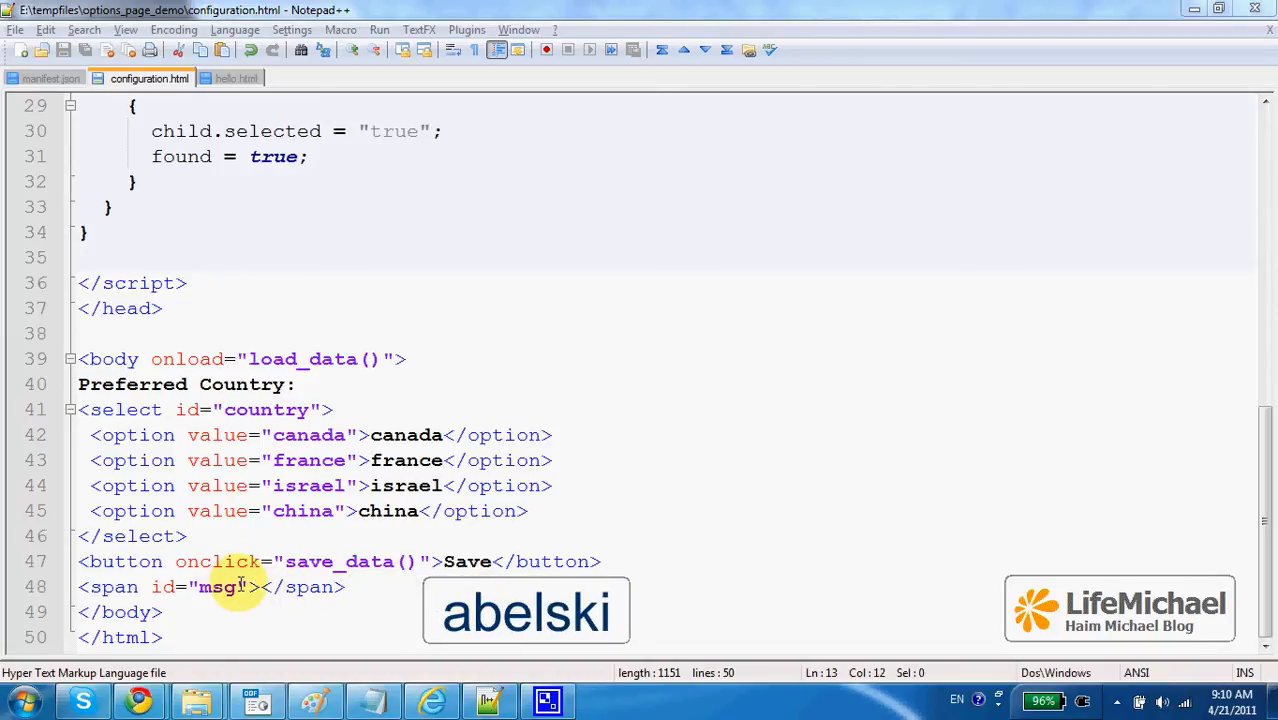
{"action": "left_click", "coordinate": [258, 588]}
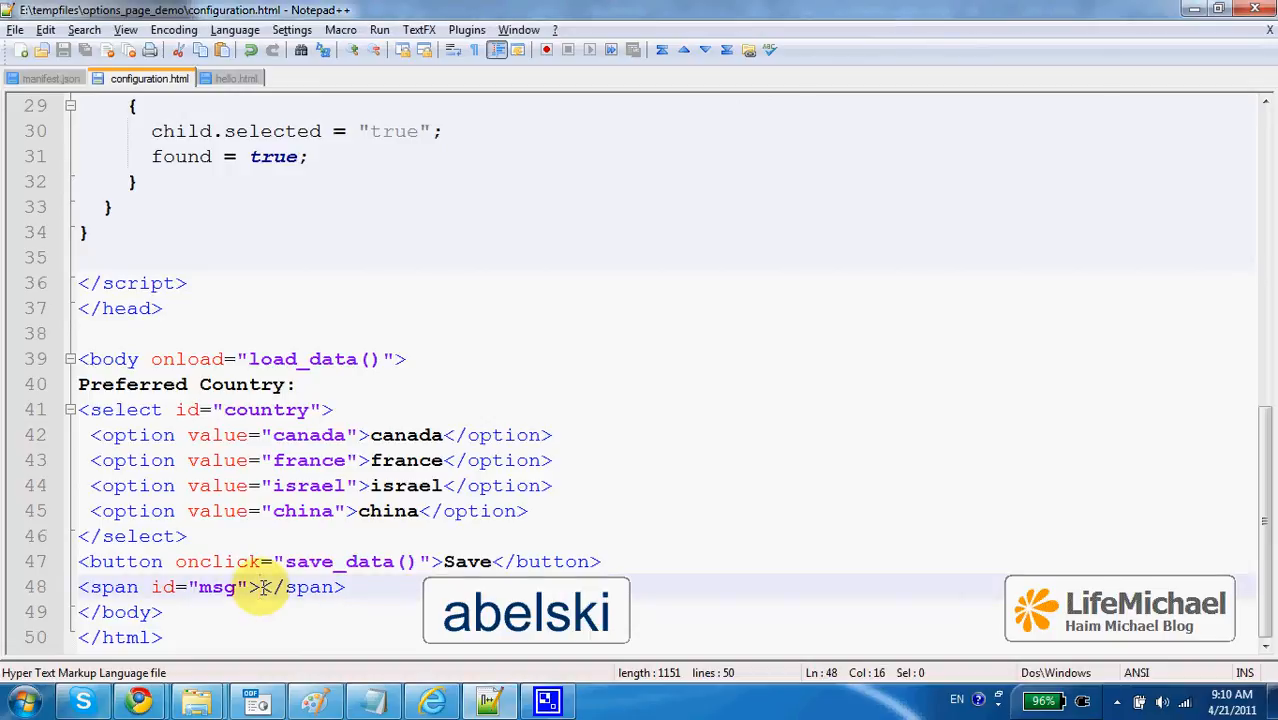
{"action": "mouse_move", "coordinate": [408, 360]}
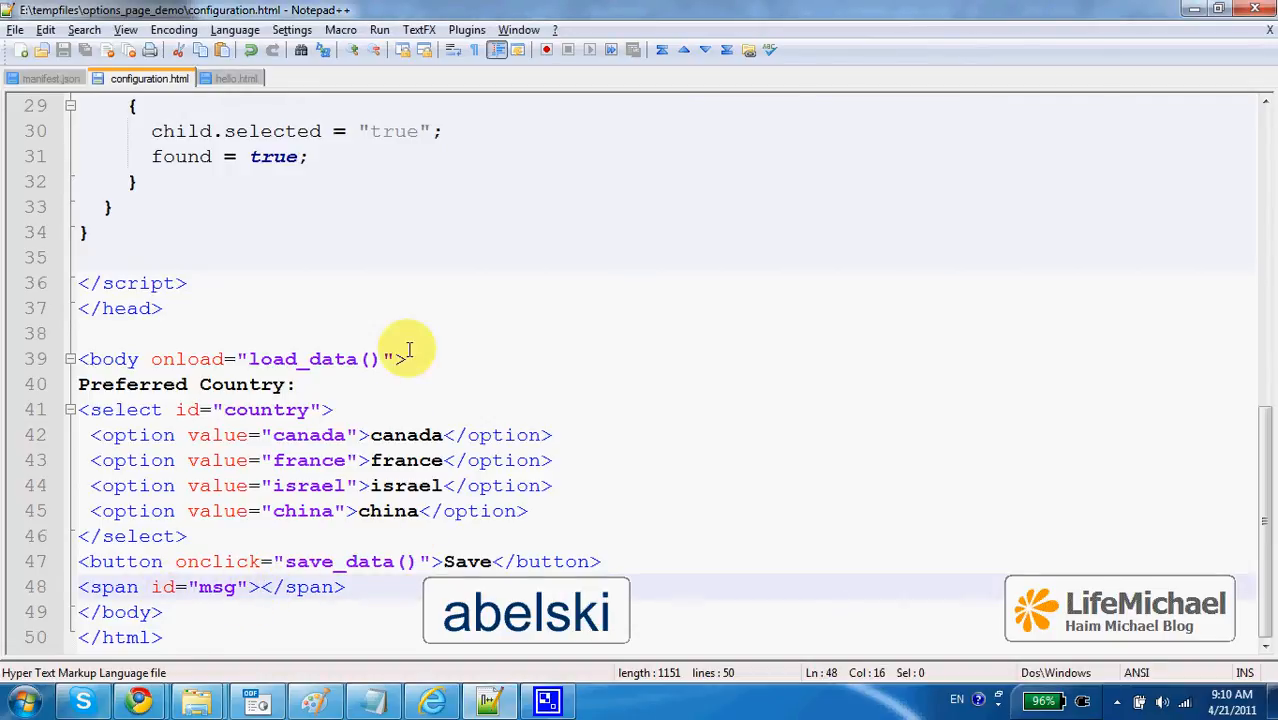
{"action": "left_click", "coordinate": [238, 78]}
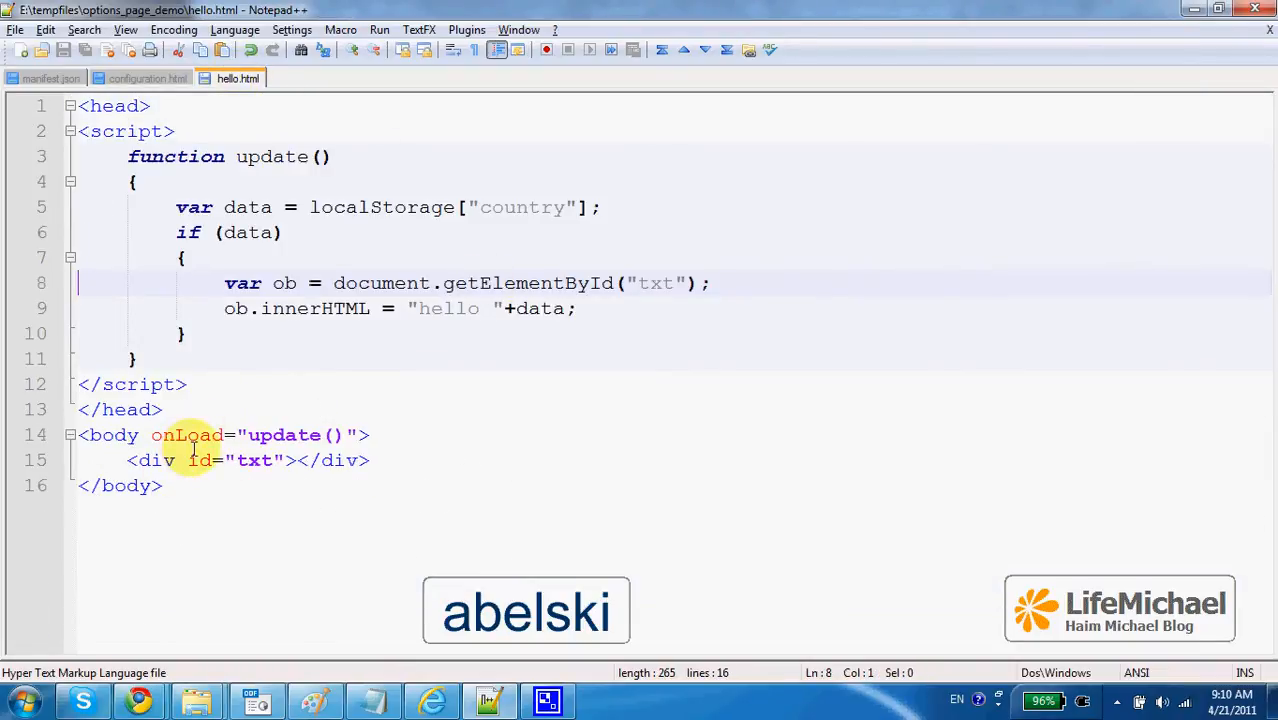
{"action": "mouse_move", "coordinate": [336, 368]}
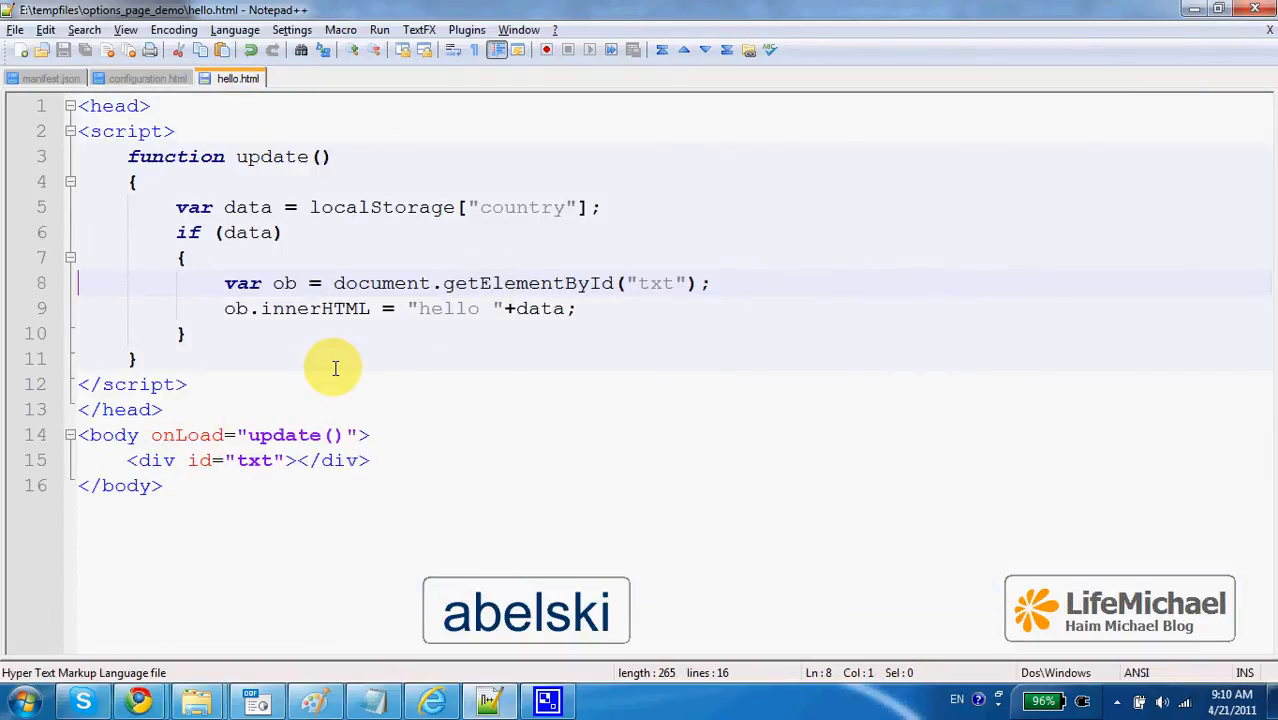
{"action": "mouse_move", "coordinate": [360, 308]}
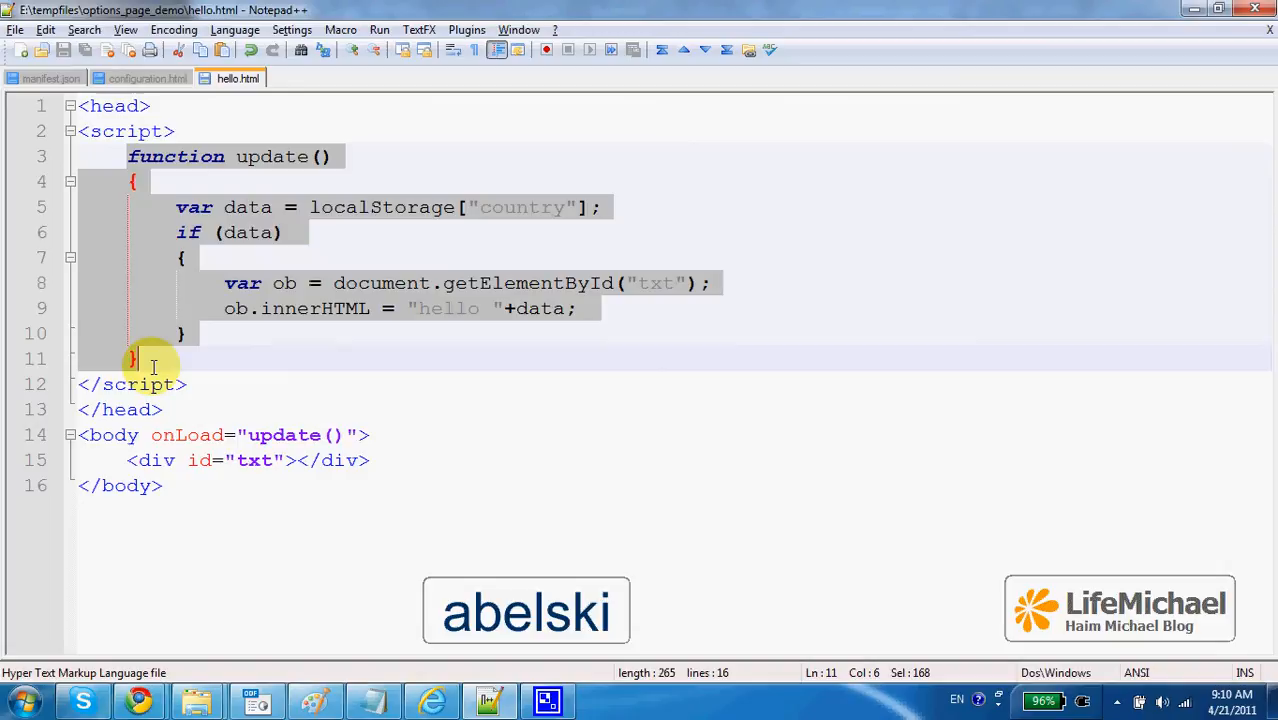
Highlight the data variable in hello.html's update(), then revisit configuration.html and manifest.json.
{"action": "left_click", "coordinate": [270, 156]}
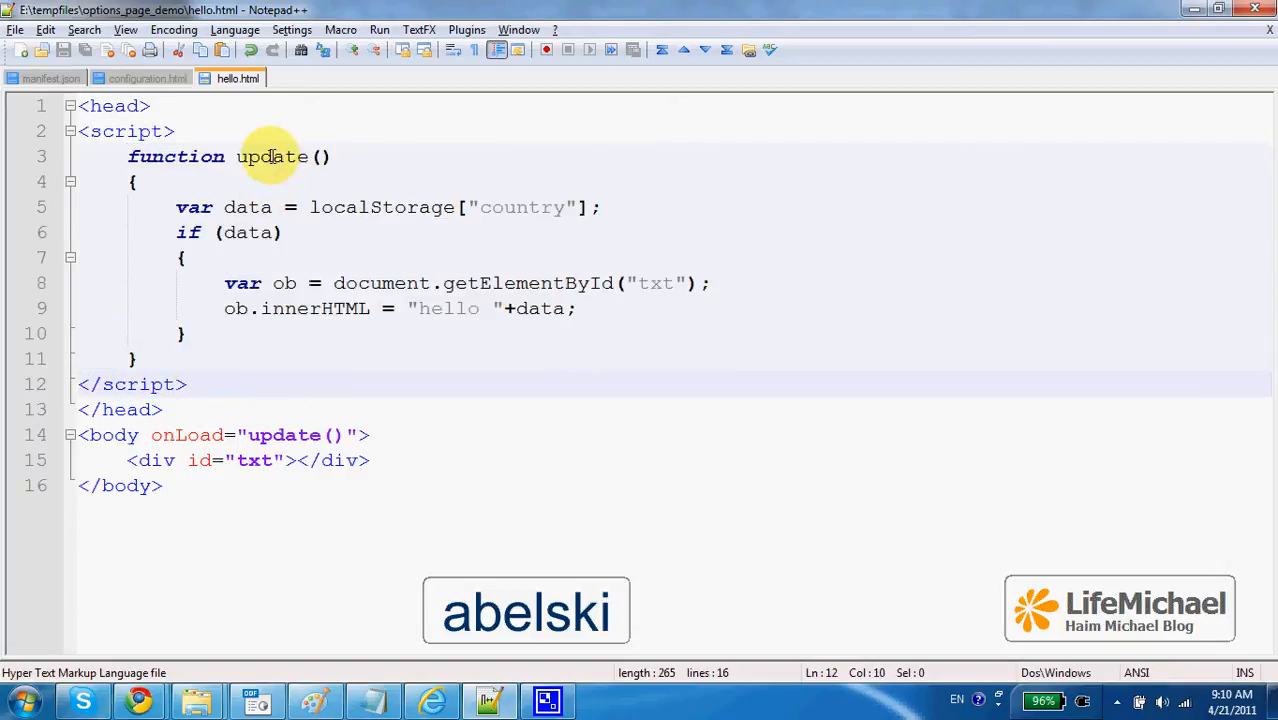
{"action": "left_click", "coordinate": [368, 206]}
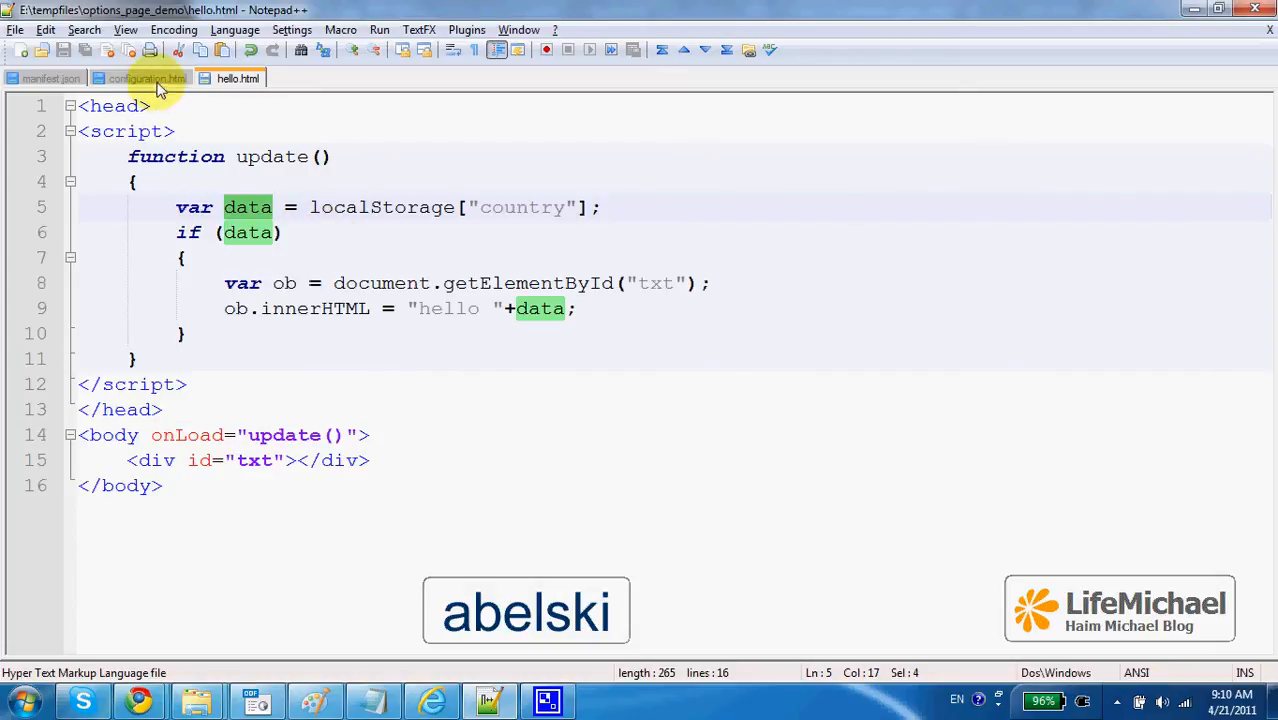
{"action": "left_click", "coordinate": [148, 78]}
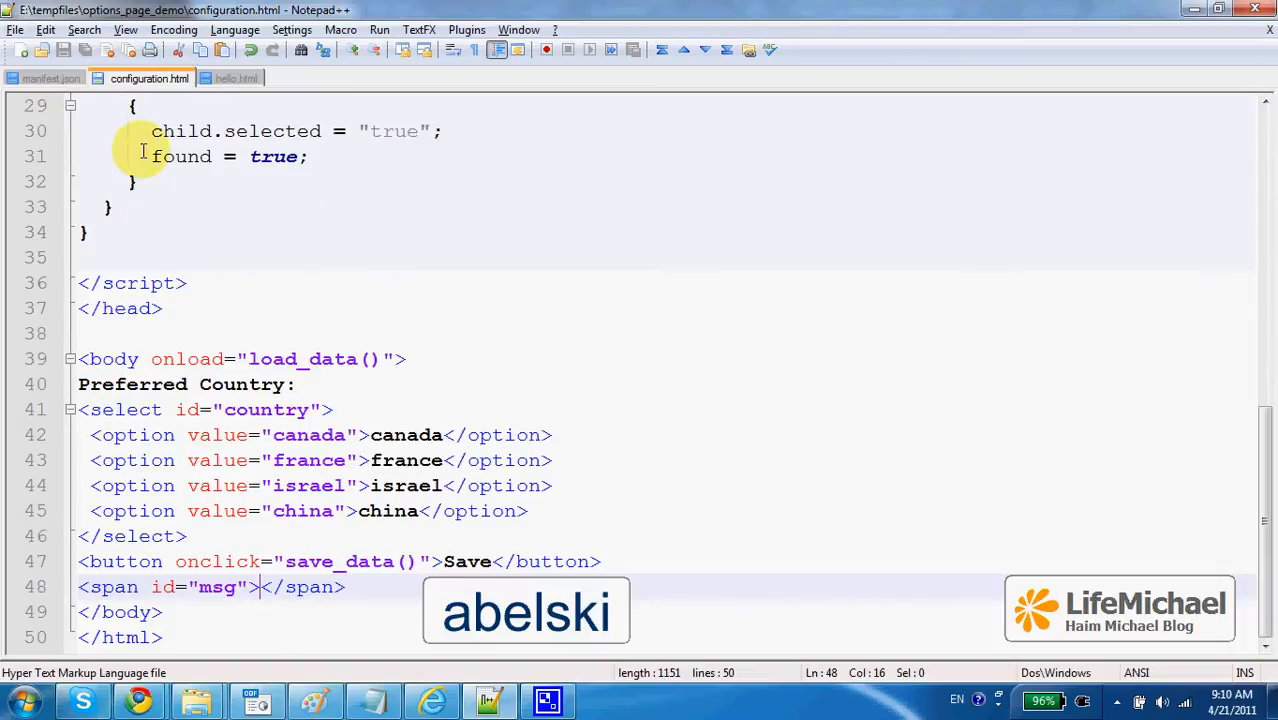
{"action": "left_click", "coordinate": [52, 78]}
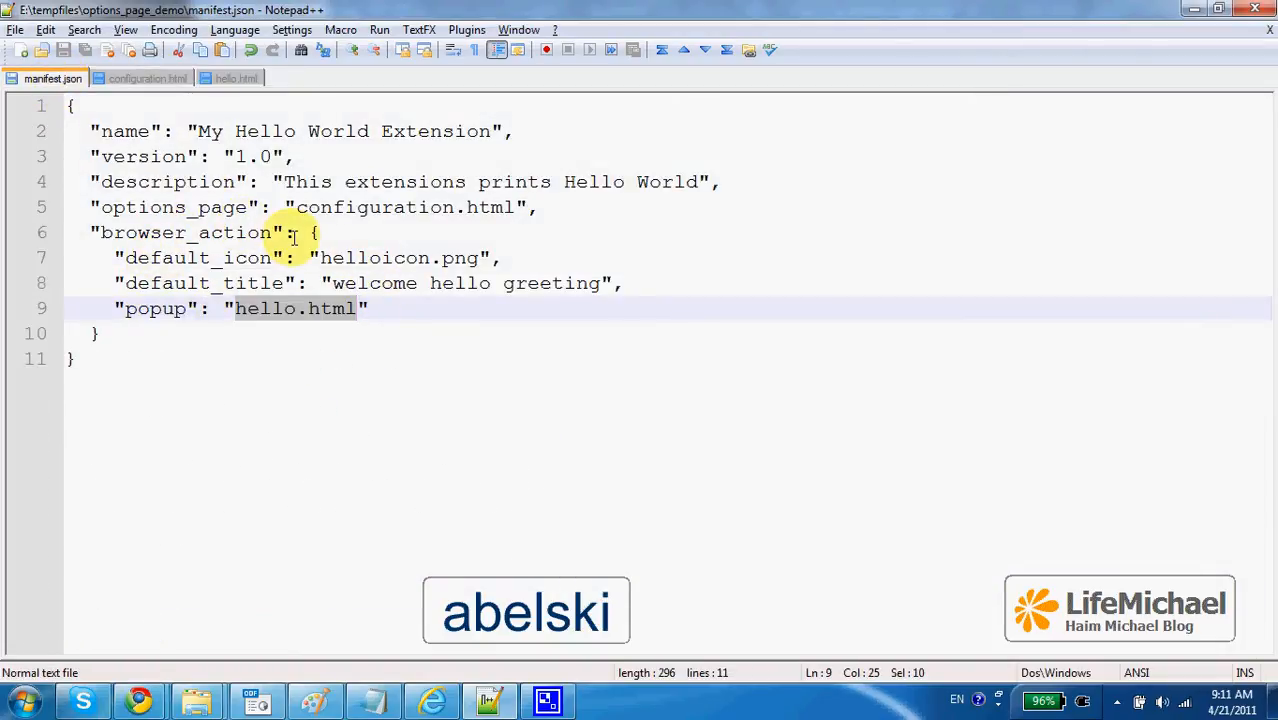
{"action": "mouse_move", "coordinate": [140, 700]}
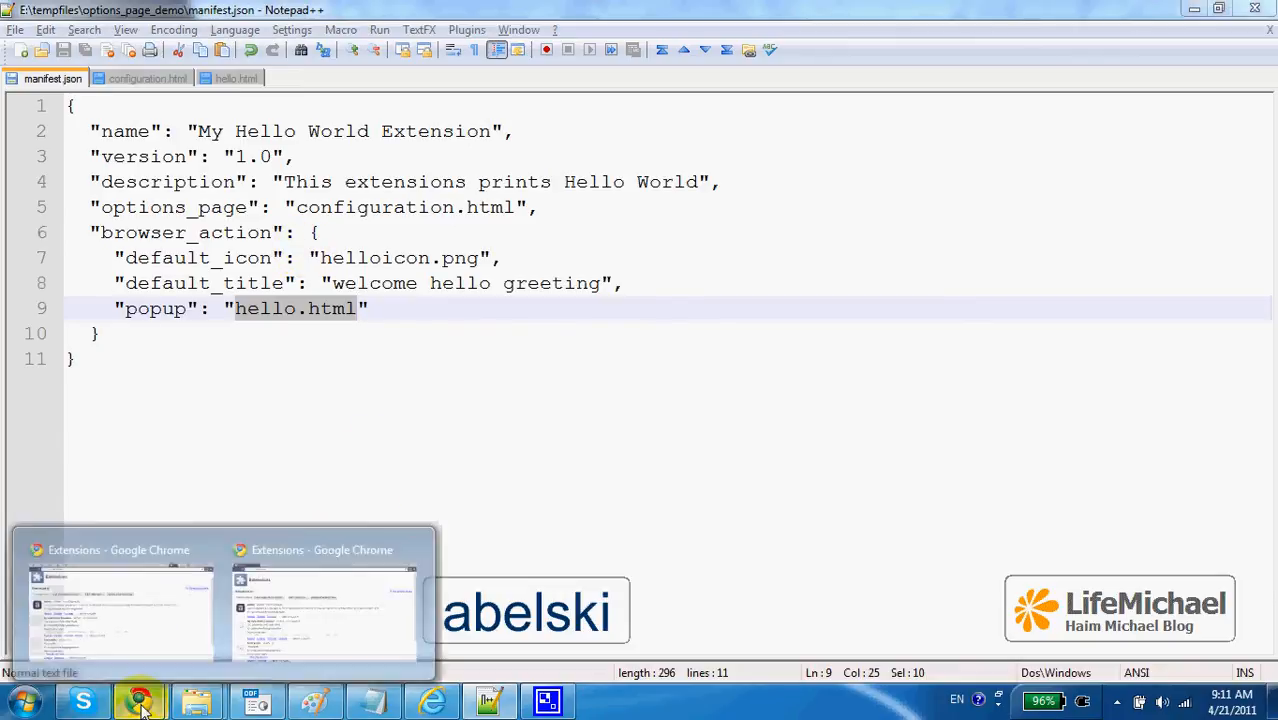
Bring up Chrome's extensions page to reload My Hello World Extension.
{"action": "left_click", "coordinate": [120, 610]}
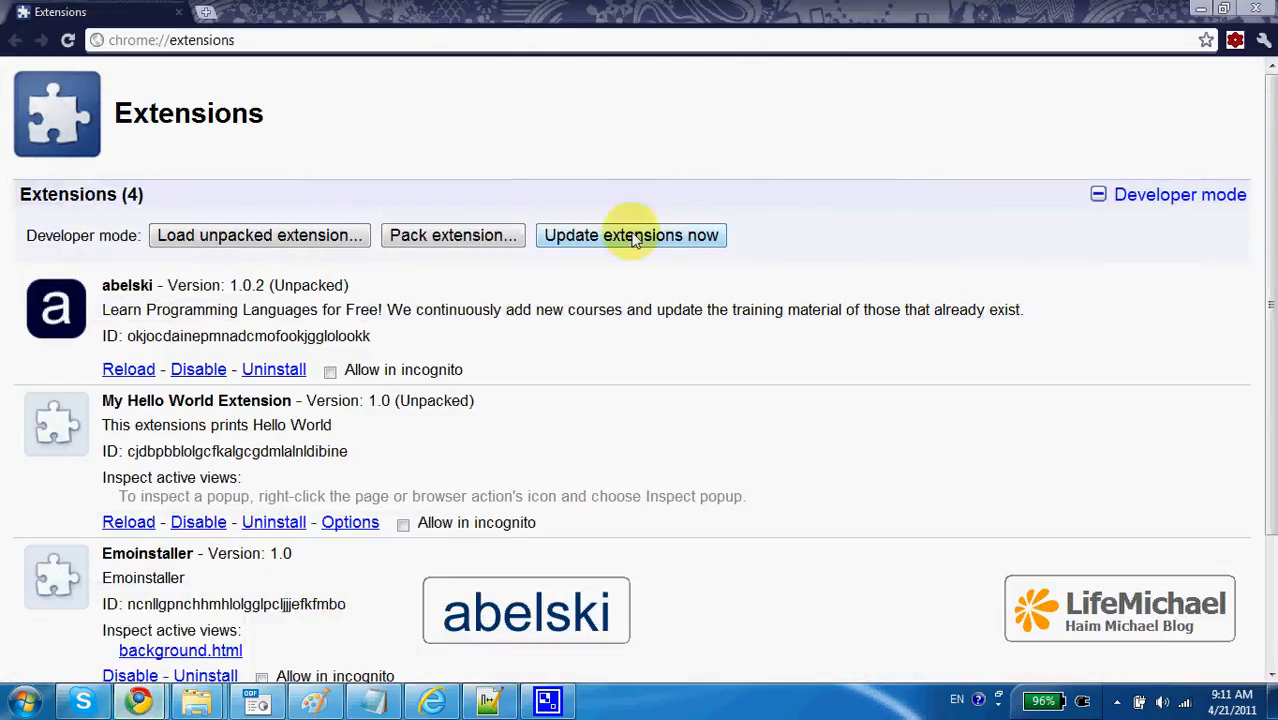
{"action": "mouse_move", "coordinate": [160, 522]}
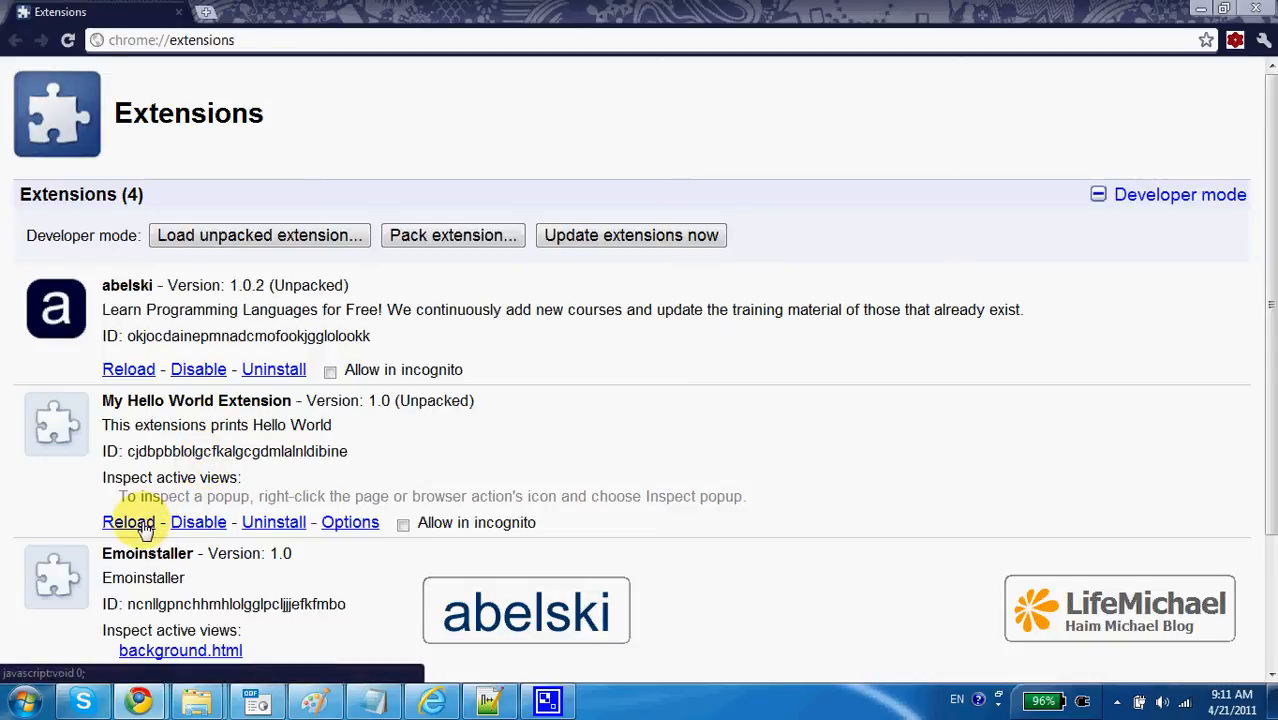
{"action": "mouse_move", "coordinate": [348, 522]}
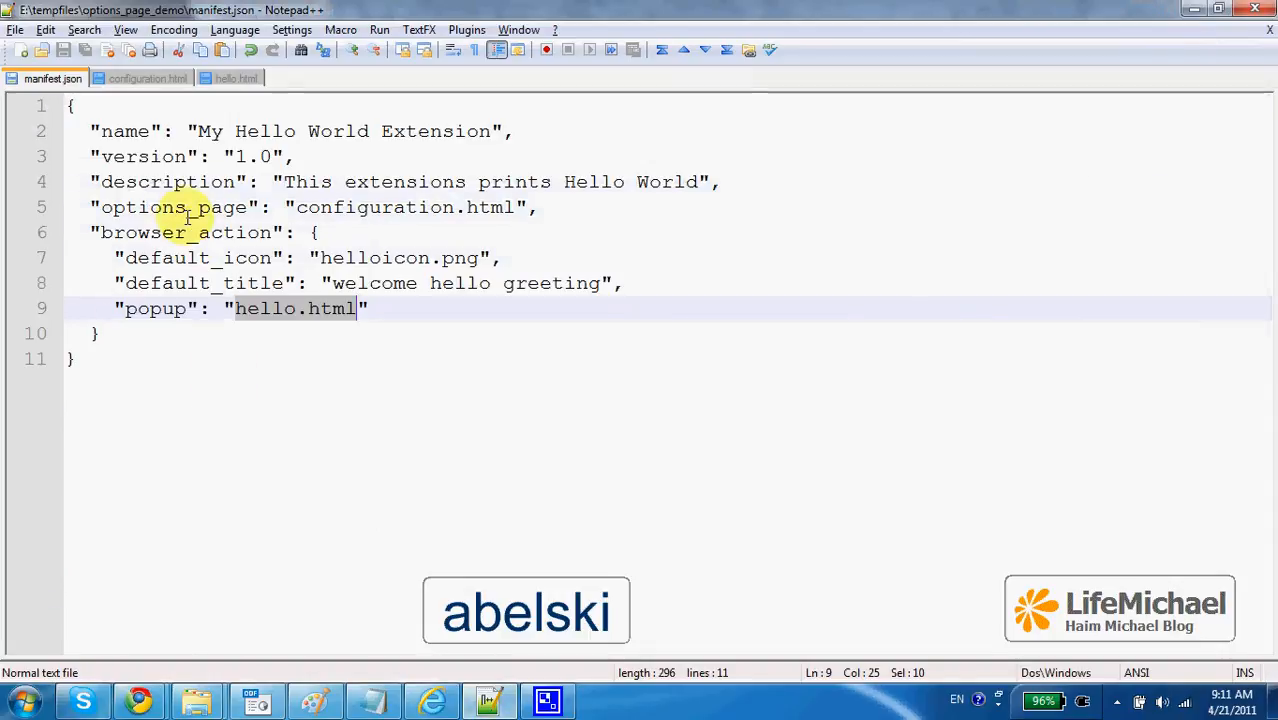
Select options_page in the manifest, launch the extension's Options page in Chrome, then show configuration.html.
{"action": "double_click", "coordinate": [176, 206]}
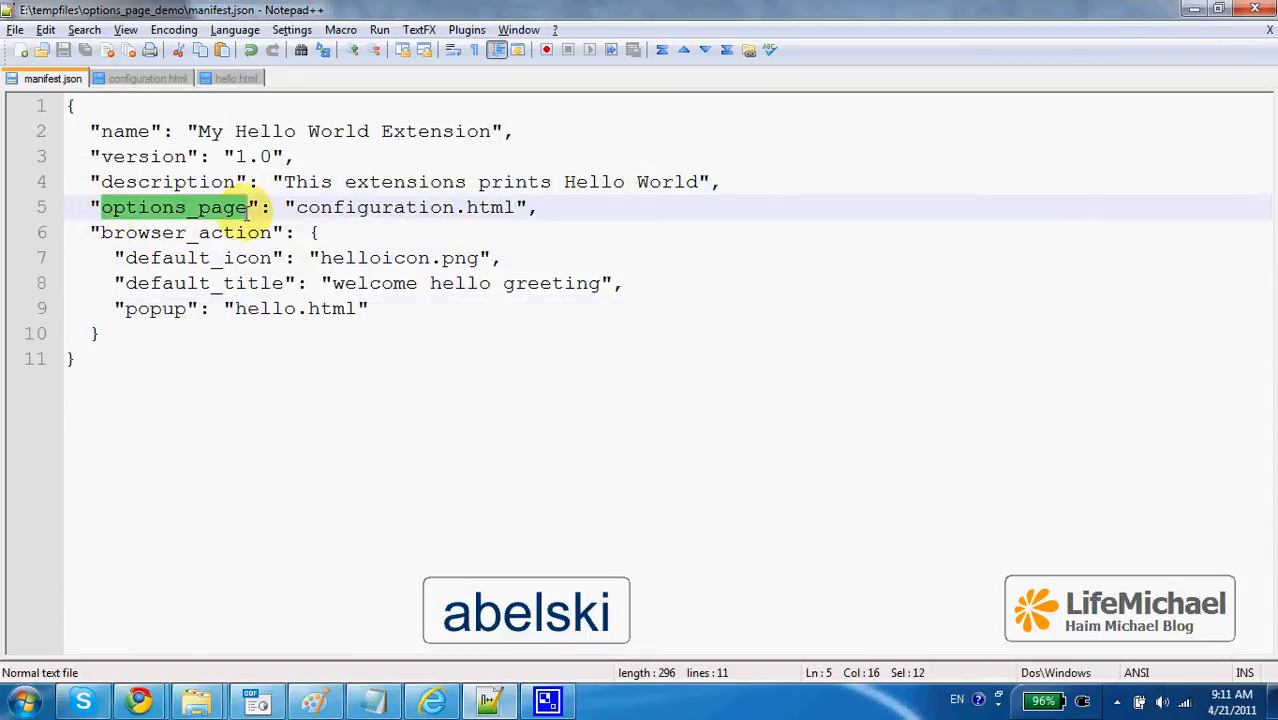
{"action": "mouse_move", "coordinate": [138, 700]}
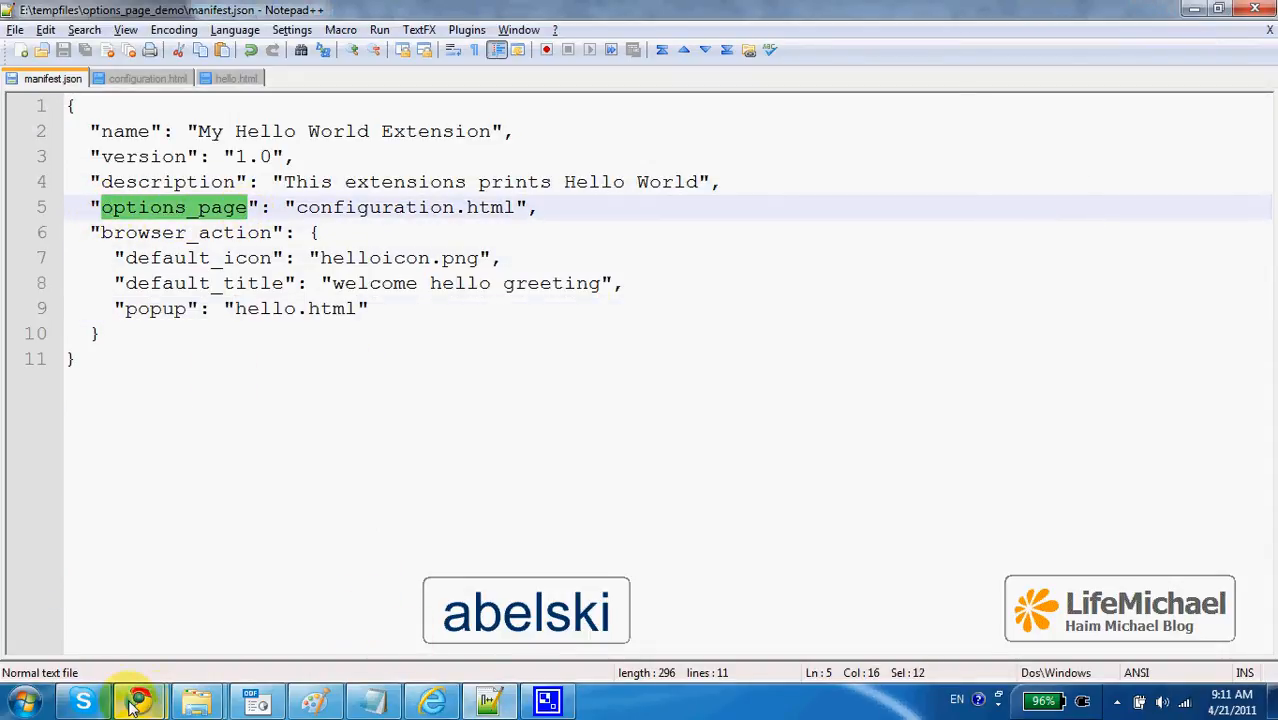
{"action": "left_click", "coordinate": [140, 700]}
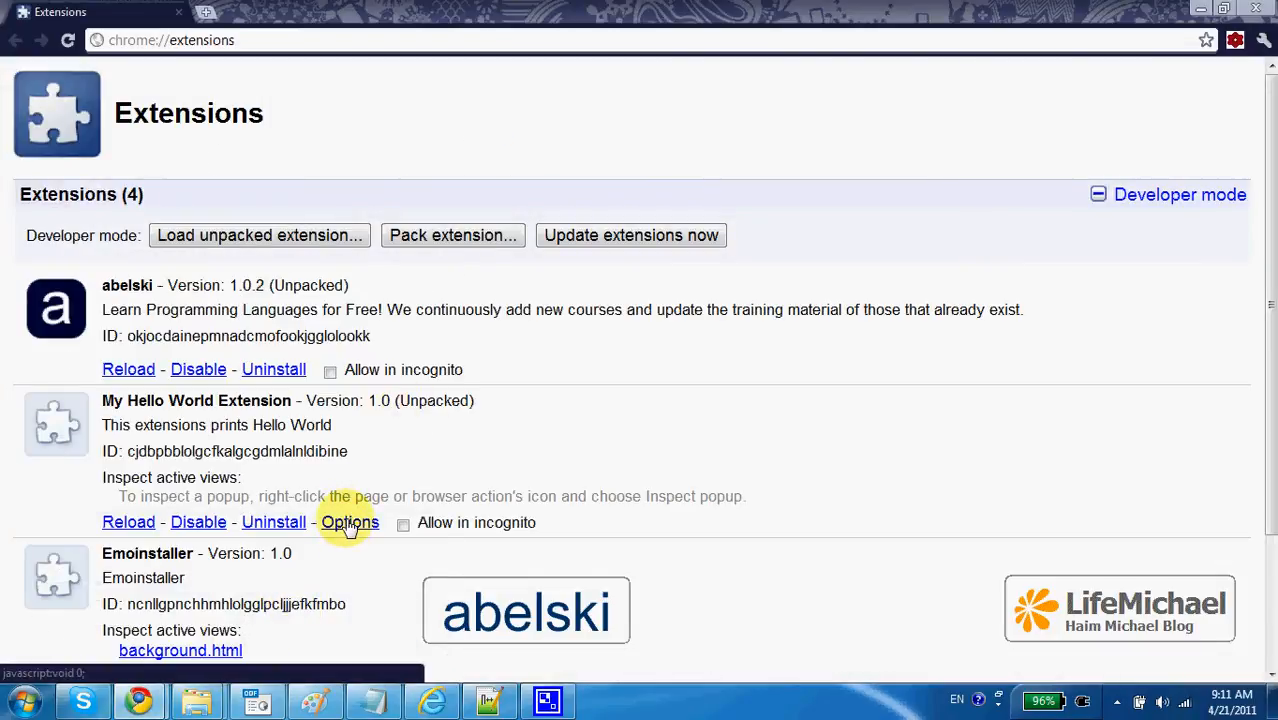
{"action": "left_click", "coordinate": [348, 522]}
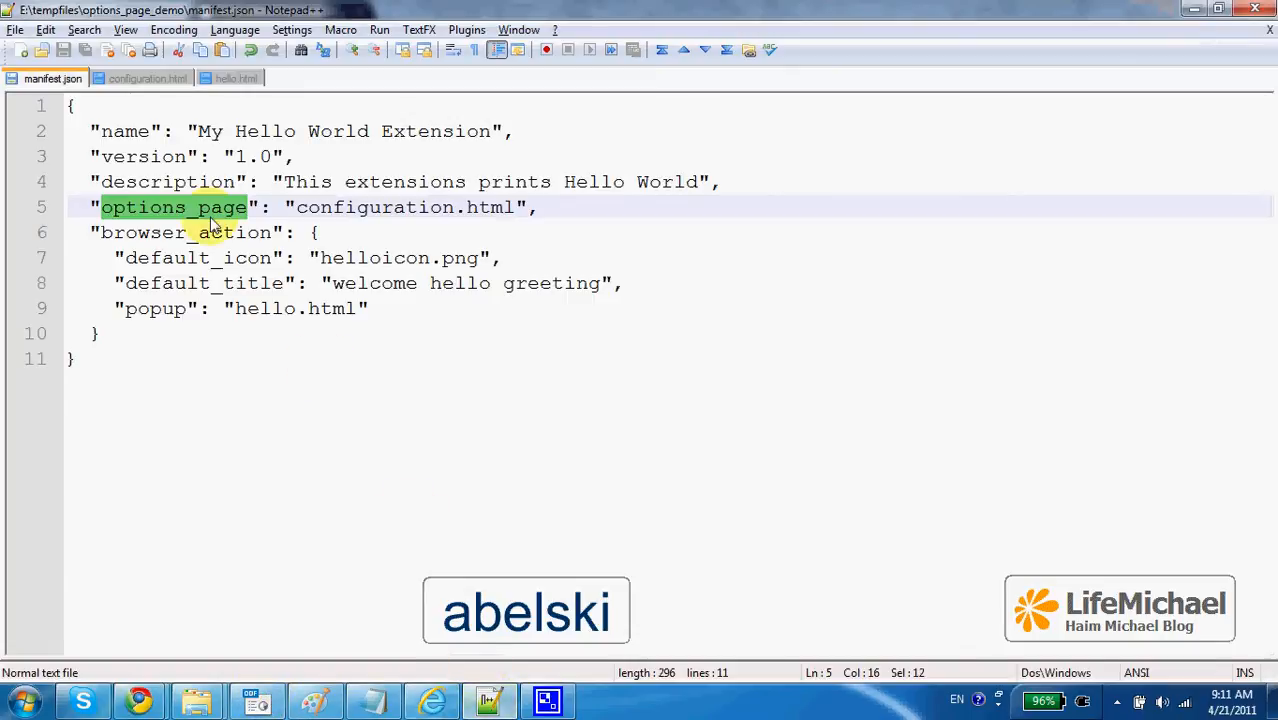
{"action": "left_click", "coordinate": [148, 78]}
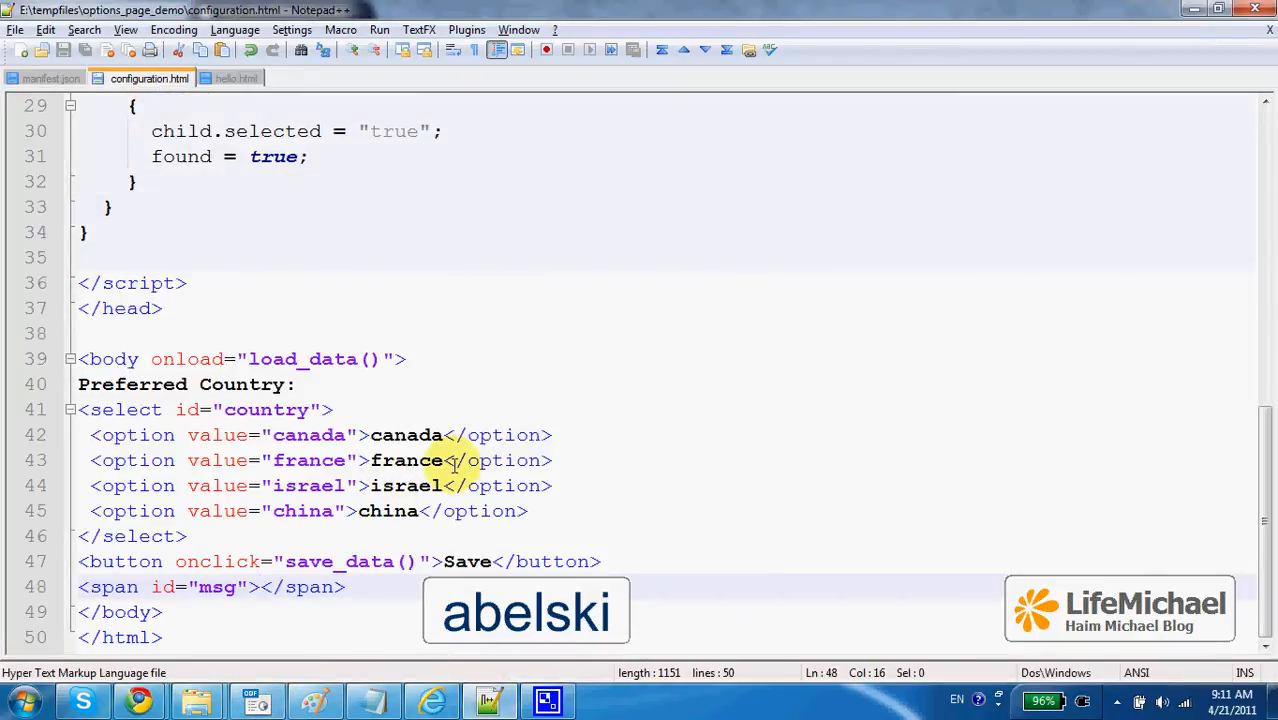
{"action": "mouse_move", "coordinate": [140, 700]}
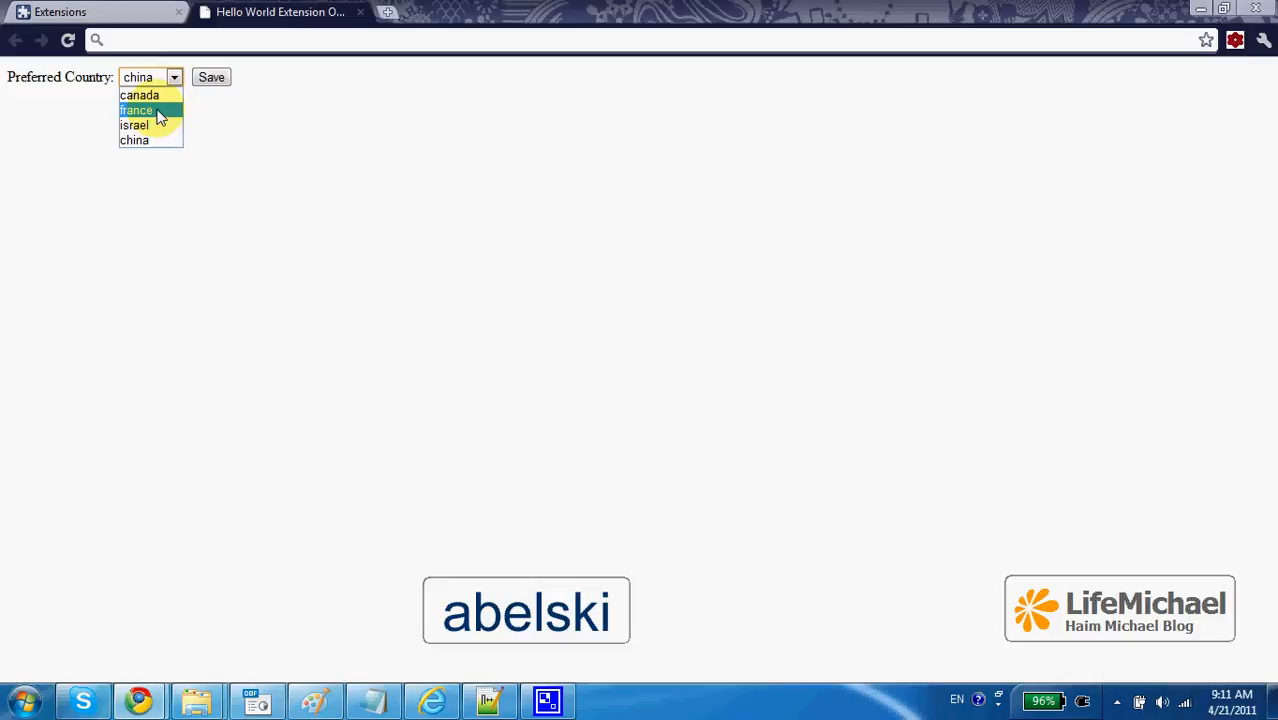
Choose canada as the preferred country on the options page and save it.
{"action": "left_click", "coordinate": [140, 94]}
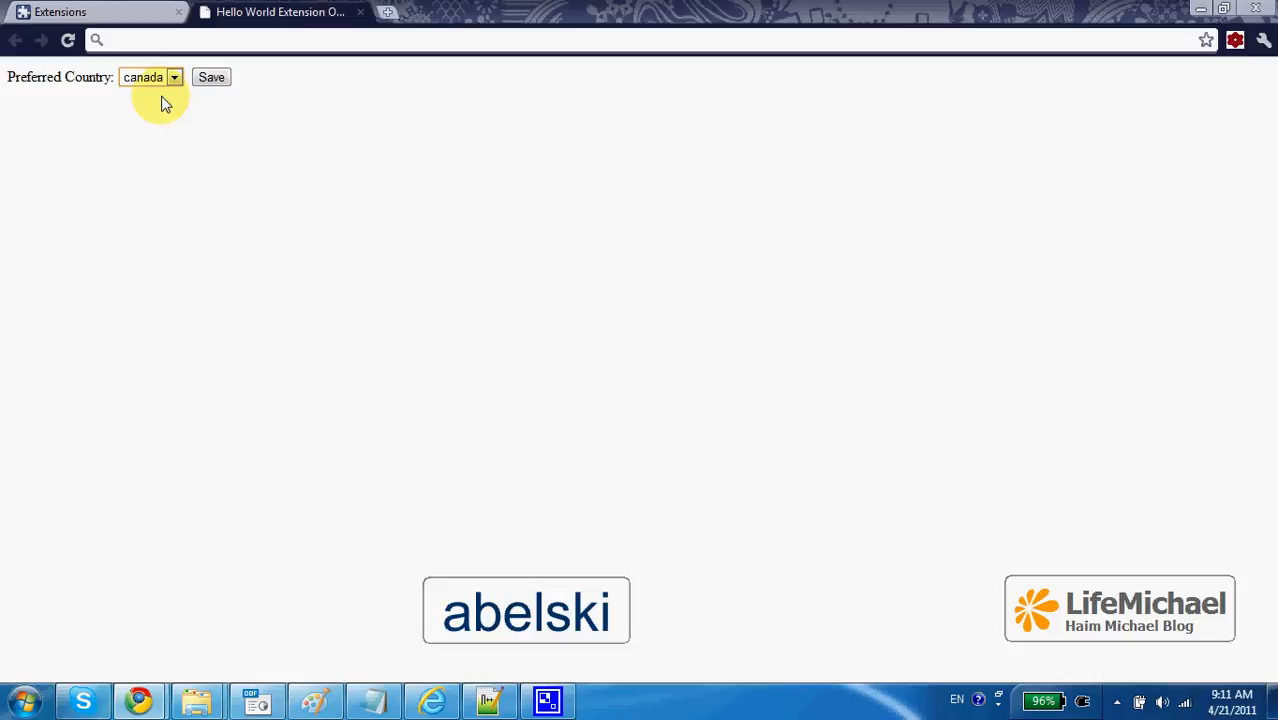
{"action": "left_click", "coordinate": [212, 76]}
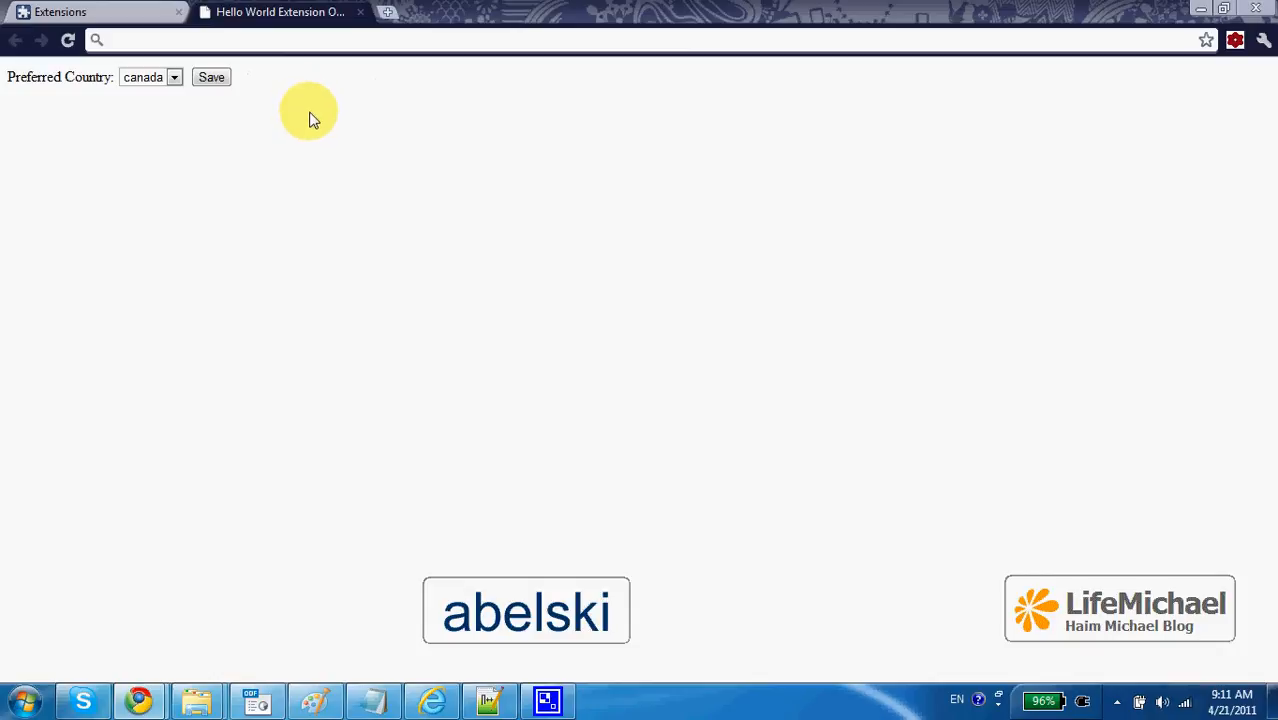
{"action": "mouse_move", "coordinate": [258, 160]}
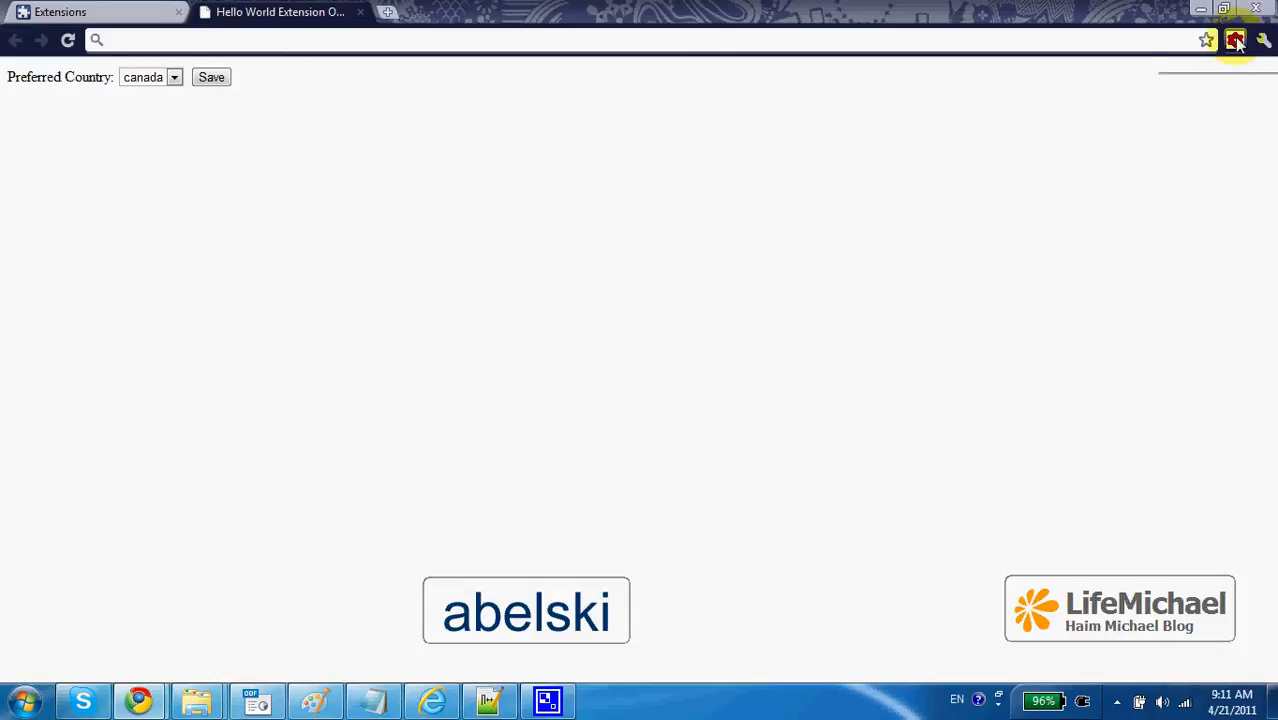
{"action": "mouse_move", "coordinate": [1236, 40]}
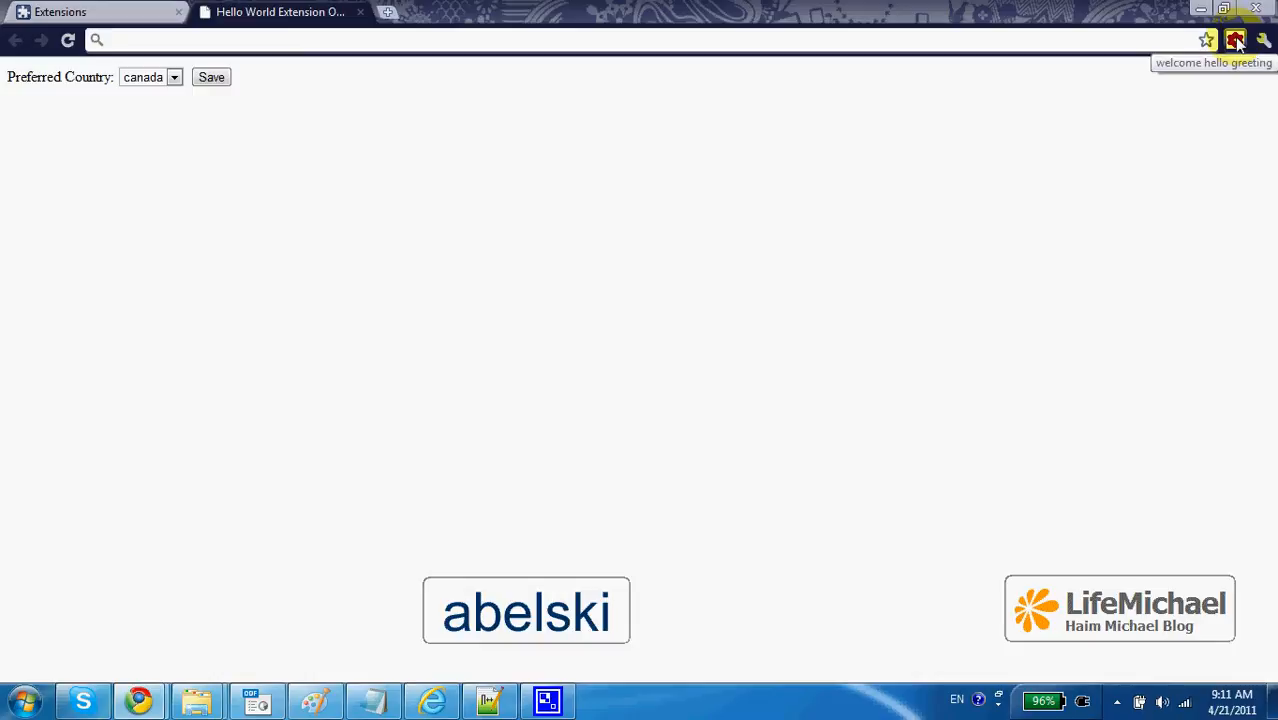
{"action": "mouse_move", "coordinate": [1000, 122]}
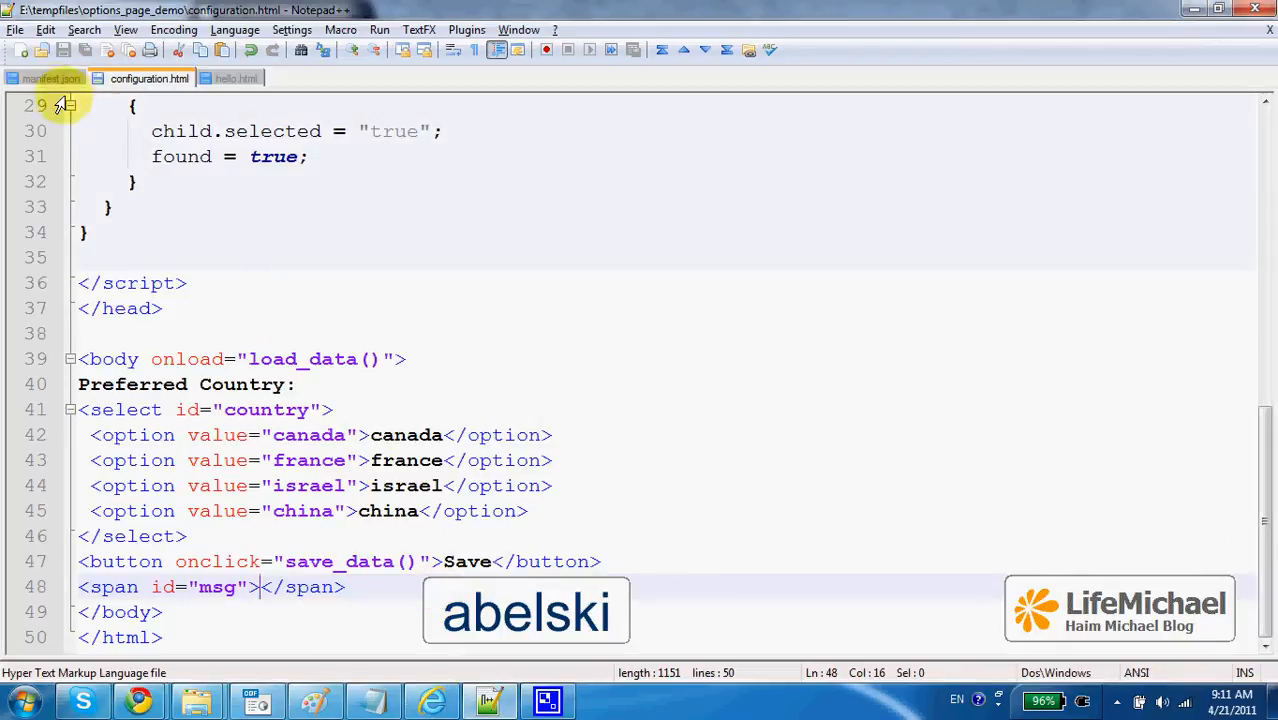
Show manifest.json's browser_action with helloicon.png, its title and the hello.html popup.
{"action": "left_click", "coordinate": [52, 78]}
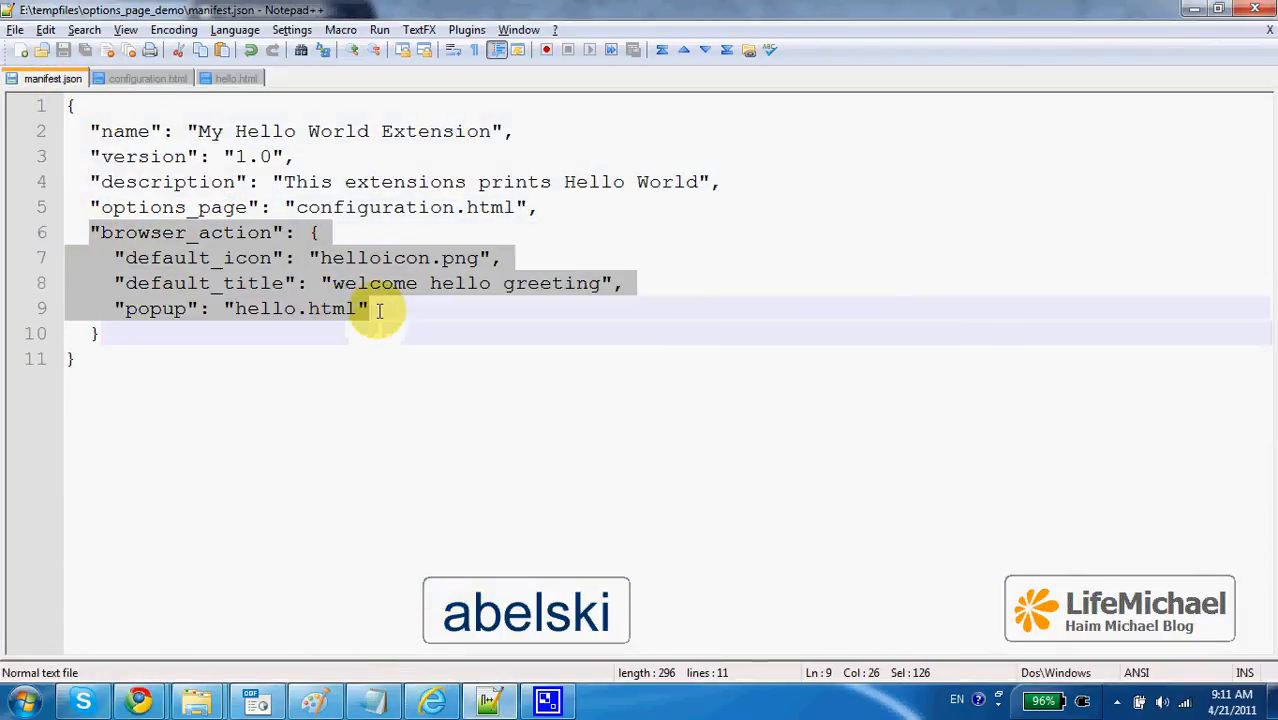
{"action": "mouse_move", "coordinate": [140, 700]}
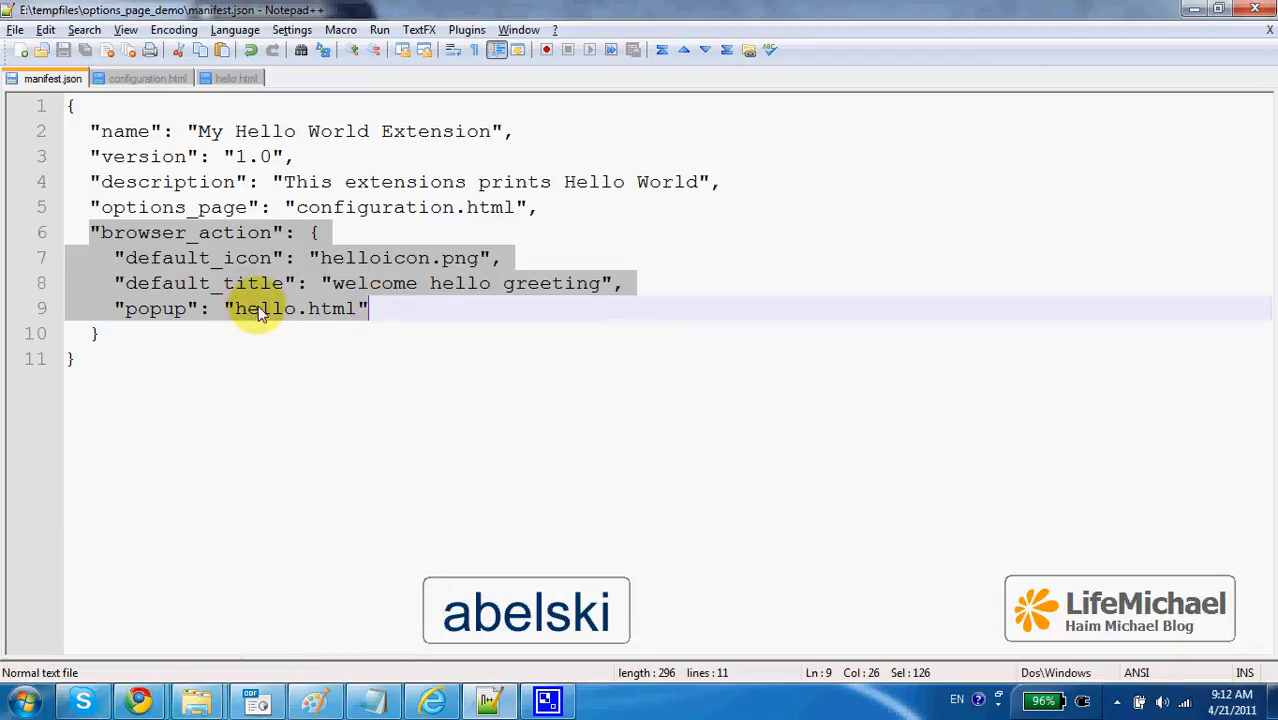
{"action": "mouse_move", "coordinate": [140, 700]}
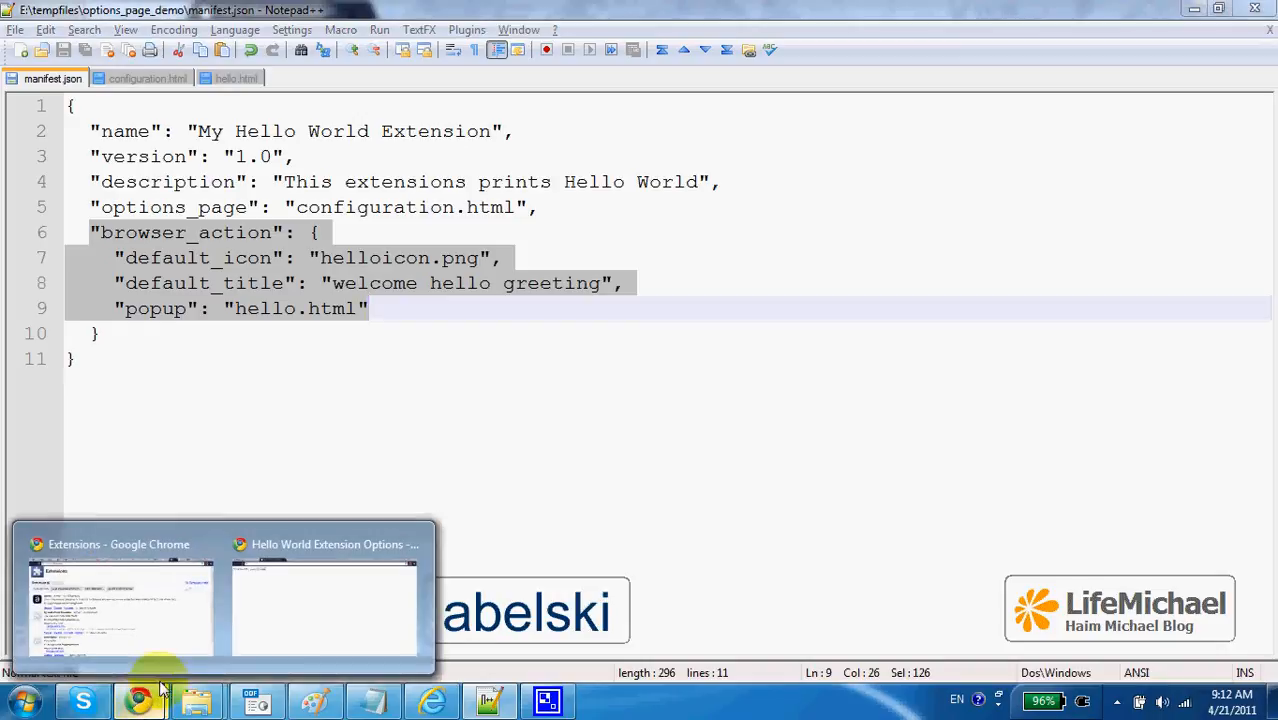
Show the extension's toolbar popup greeting 'hello canada' in Chrome.
{"action": "left_click", "coordinate": [324, 600]}
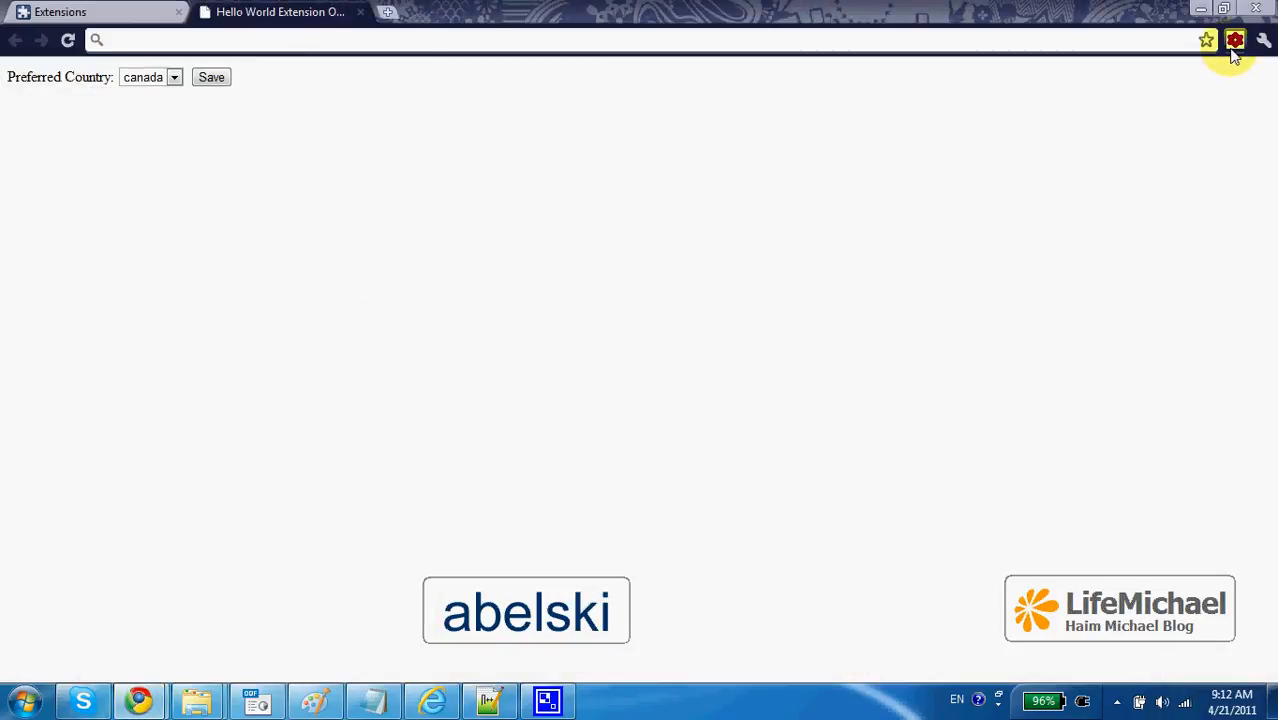
{"action": "left_click", "coordinate": [1236, 40]}
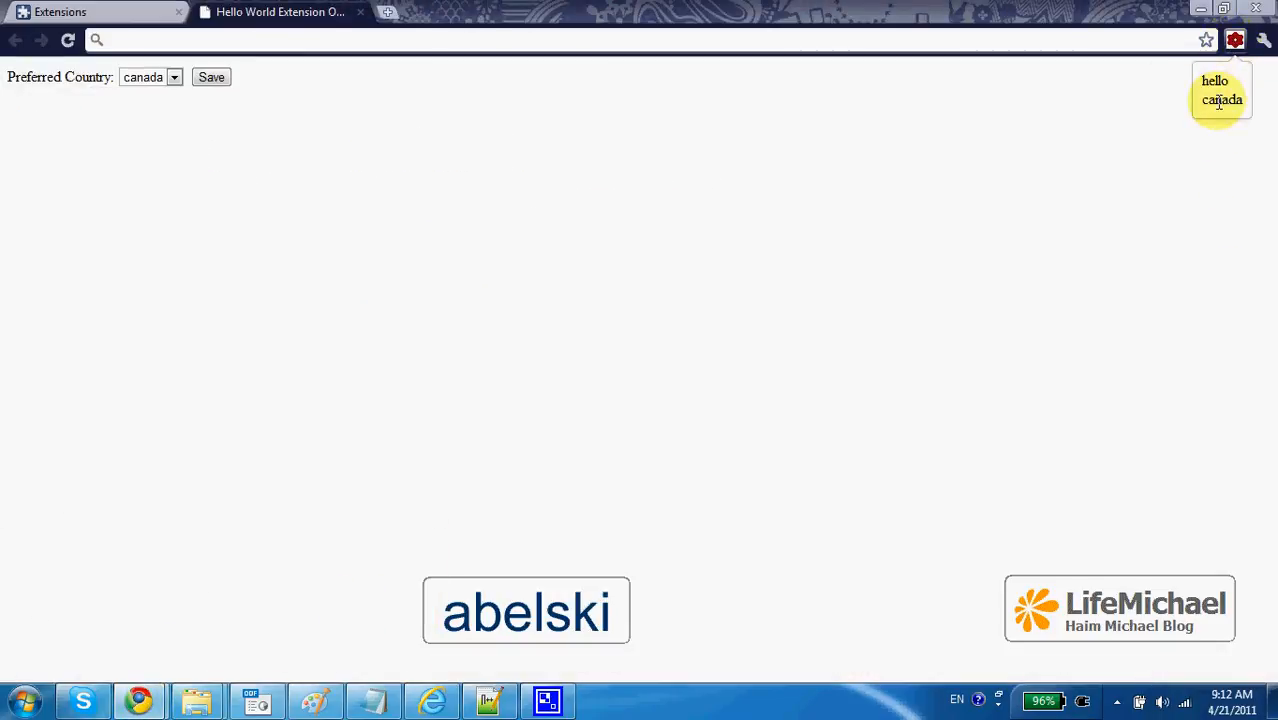
{"action": "mouse_move", "coordinate": [1030, 156]}
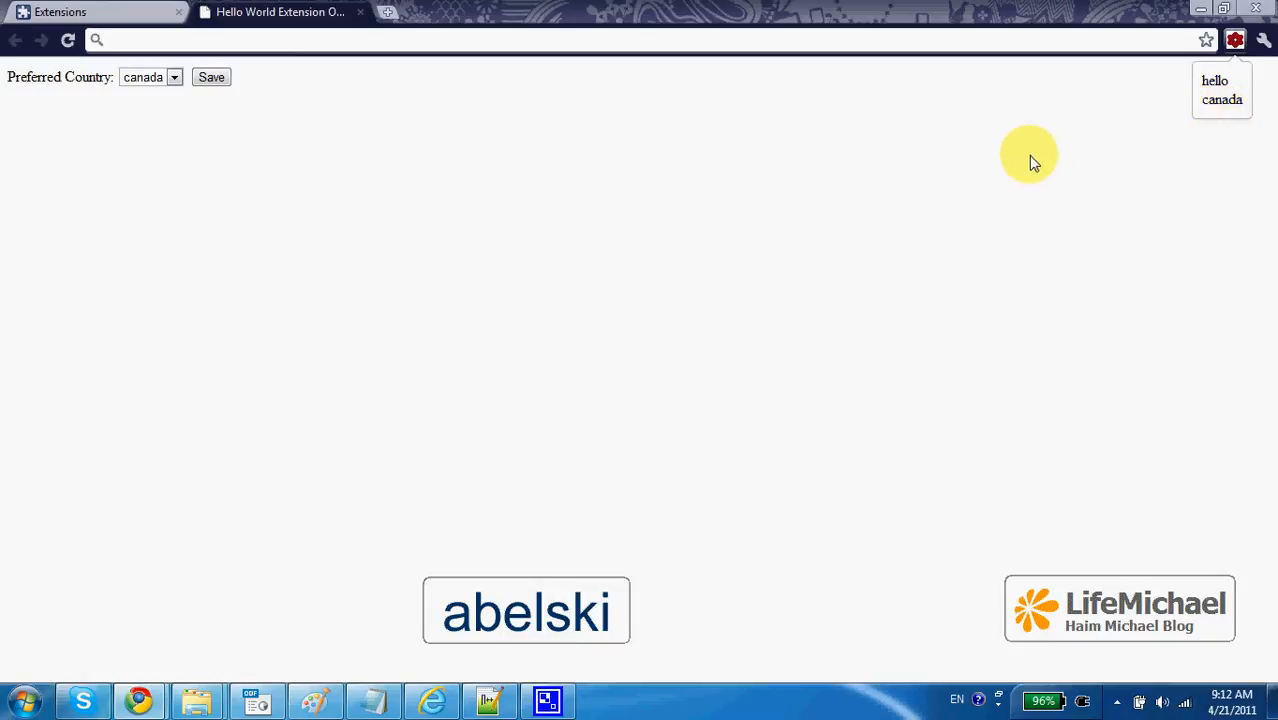
{"action": "mouse_move", "coordinate": [200, 164]}
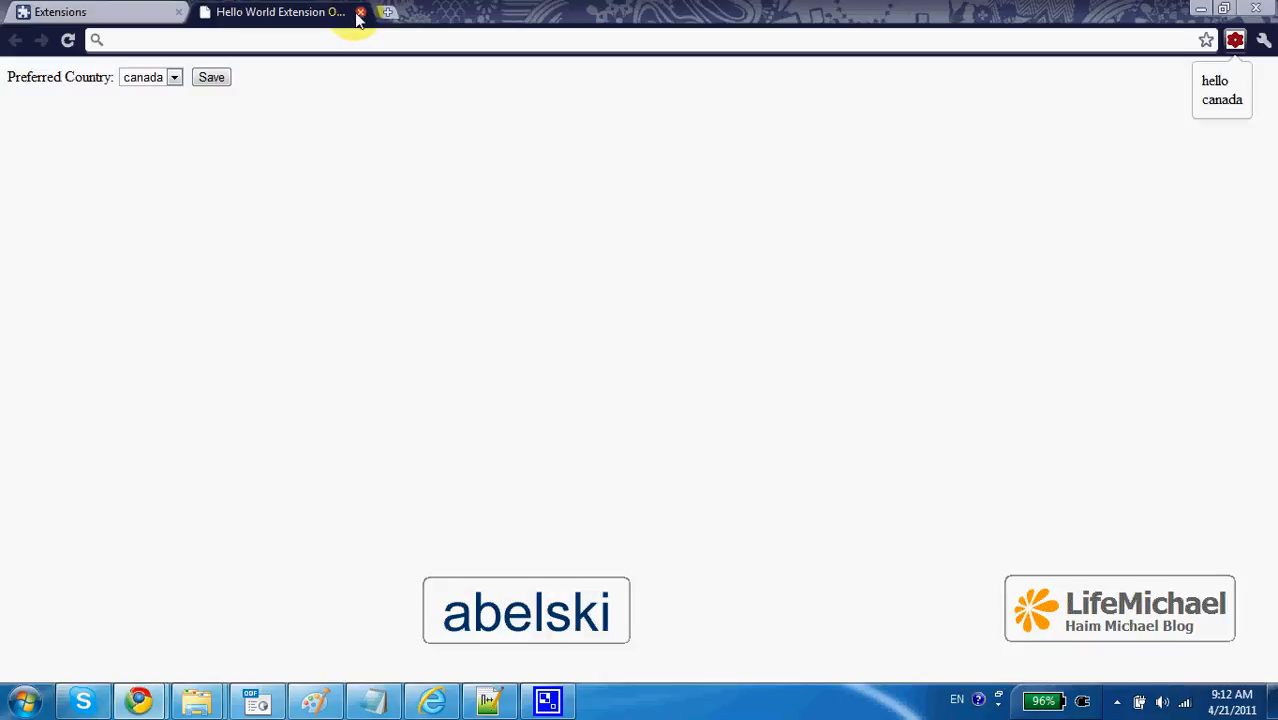
{"action": "mouse_move", "coordinate": [348, 64]}
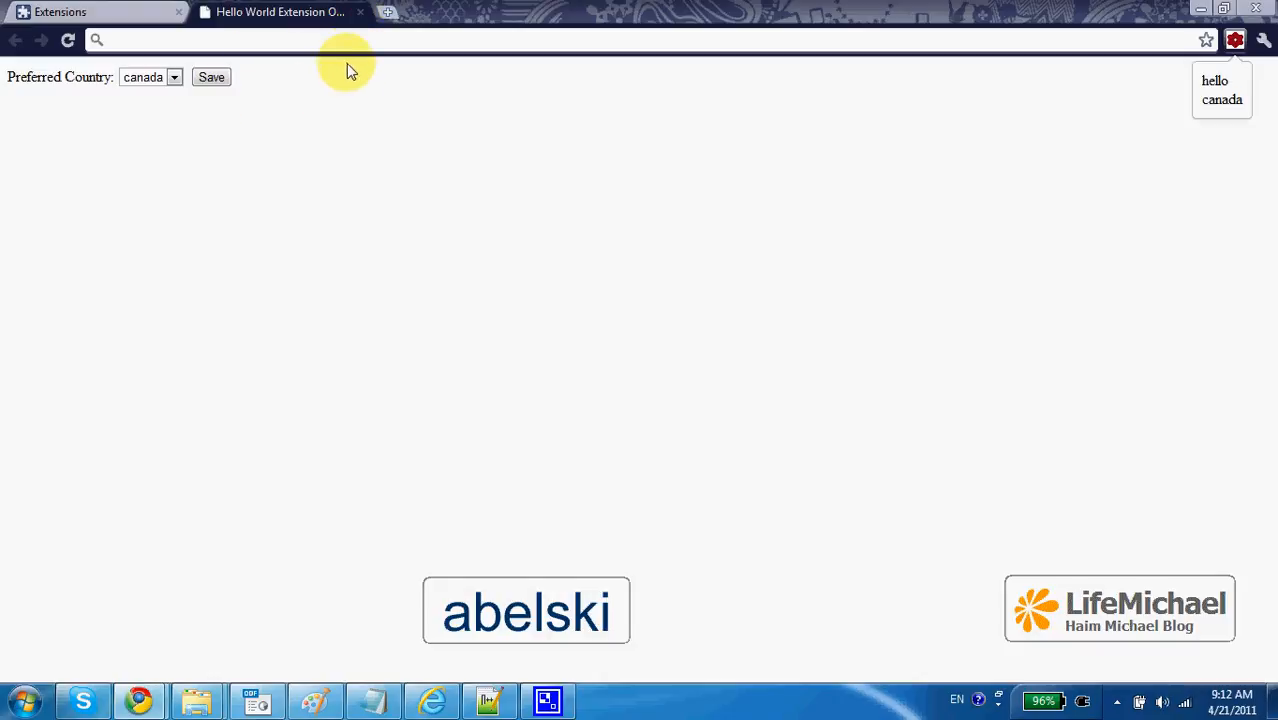
{"action": "left_click", "coordinate": [344, 40]}
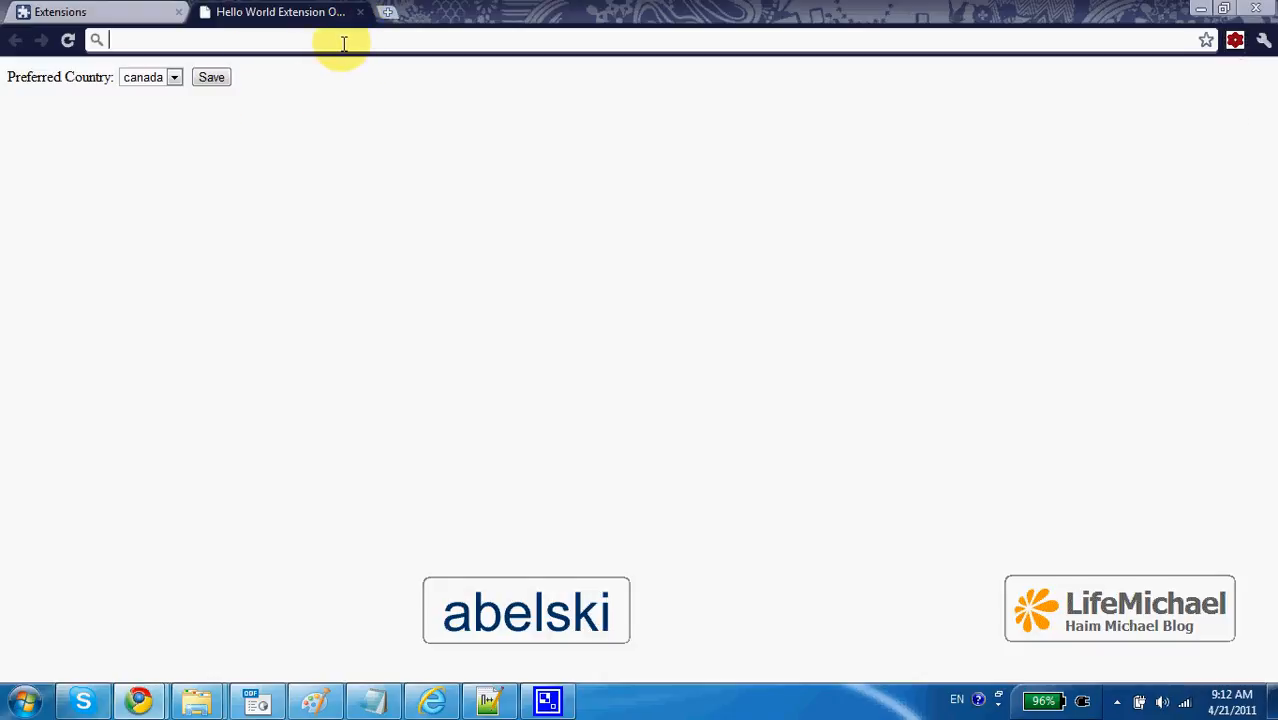
{"action": "type", "text": "www.lifemichael.com/en/"}
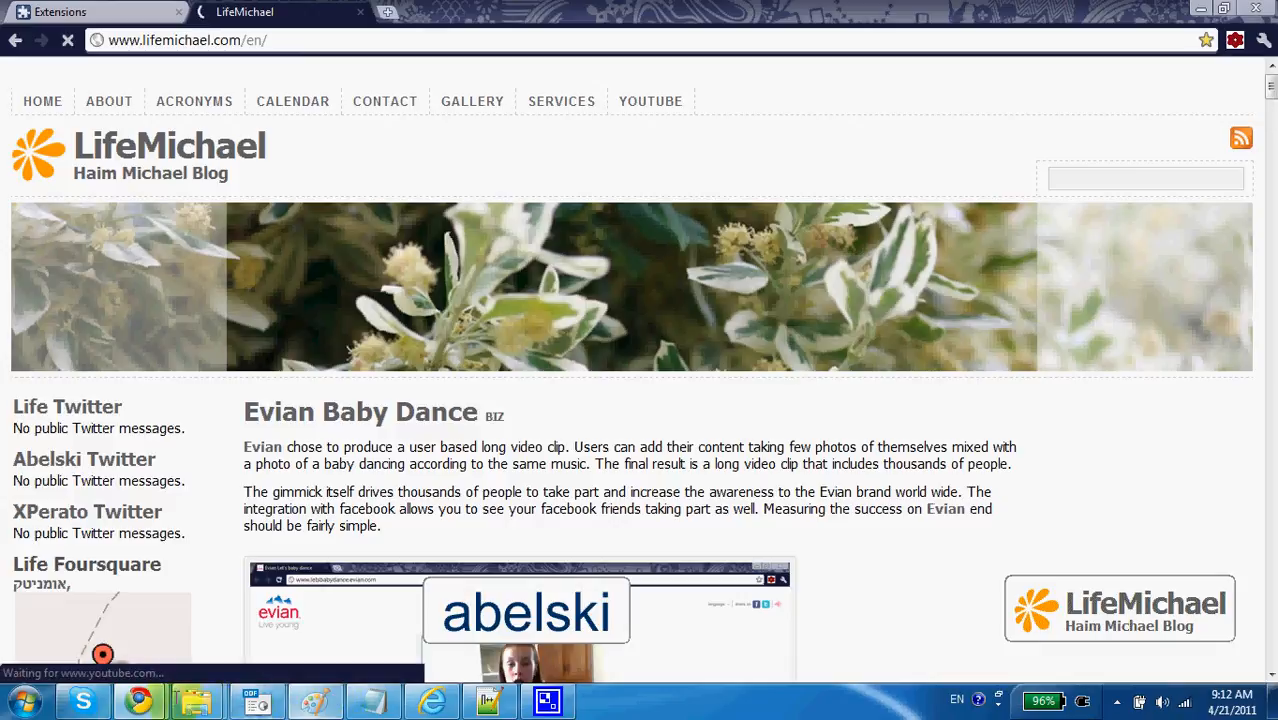
Highlight every localStorage use in configuration.html's script, then return to the browser.
{"action": "left_click", "coordinate": [488, 700]}
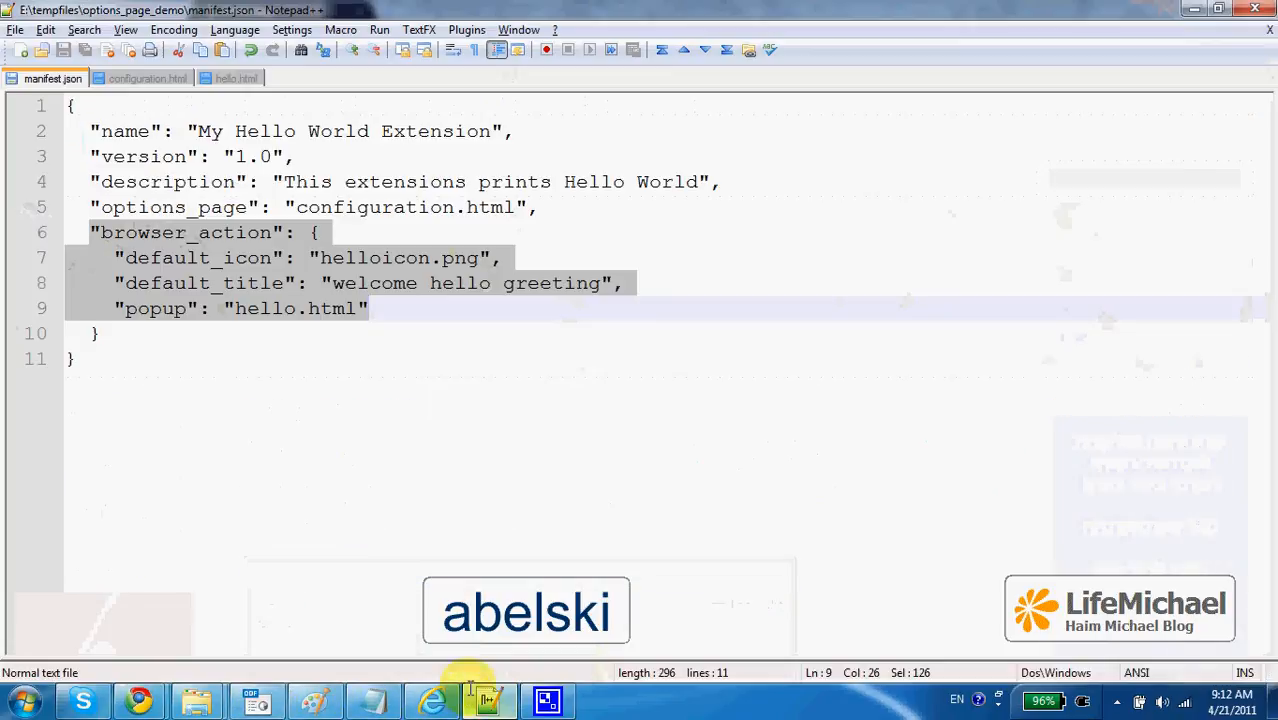
{"action": "left_click", "coordinate": [148, 78]}
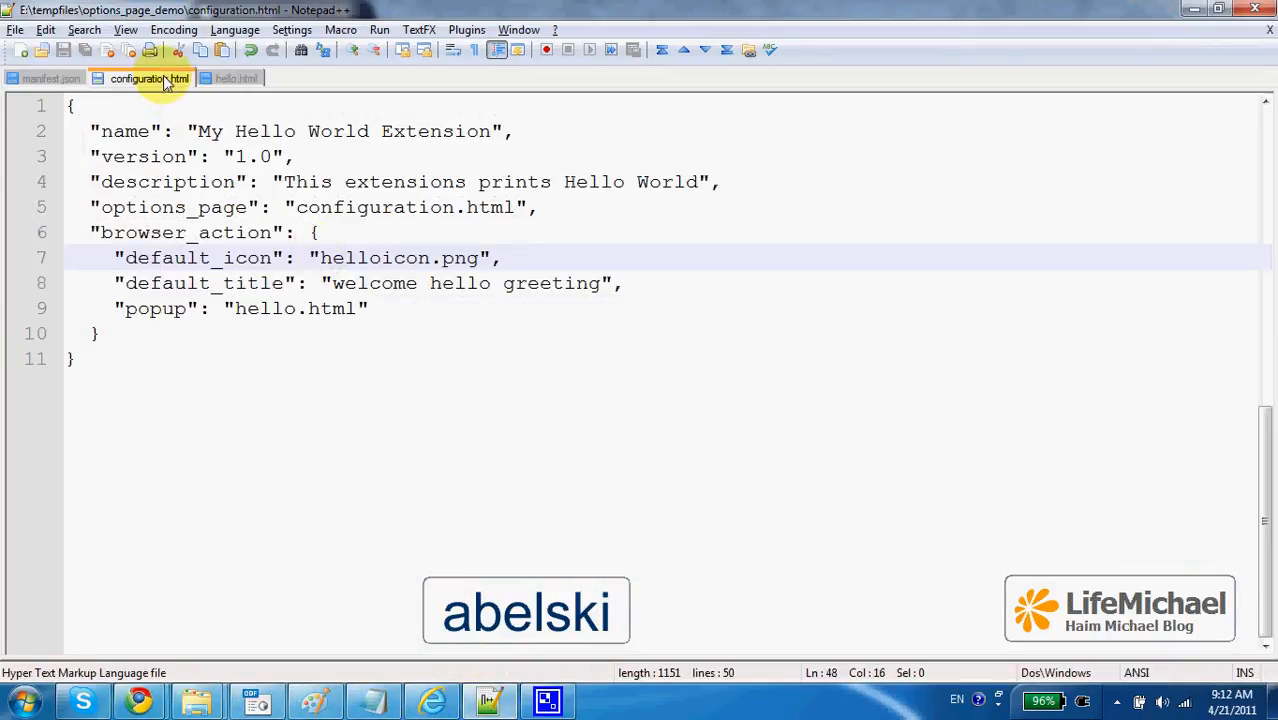
{"action": "left_click", "coordinate": [148, 78]}
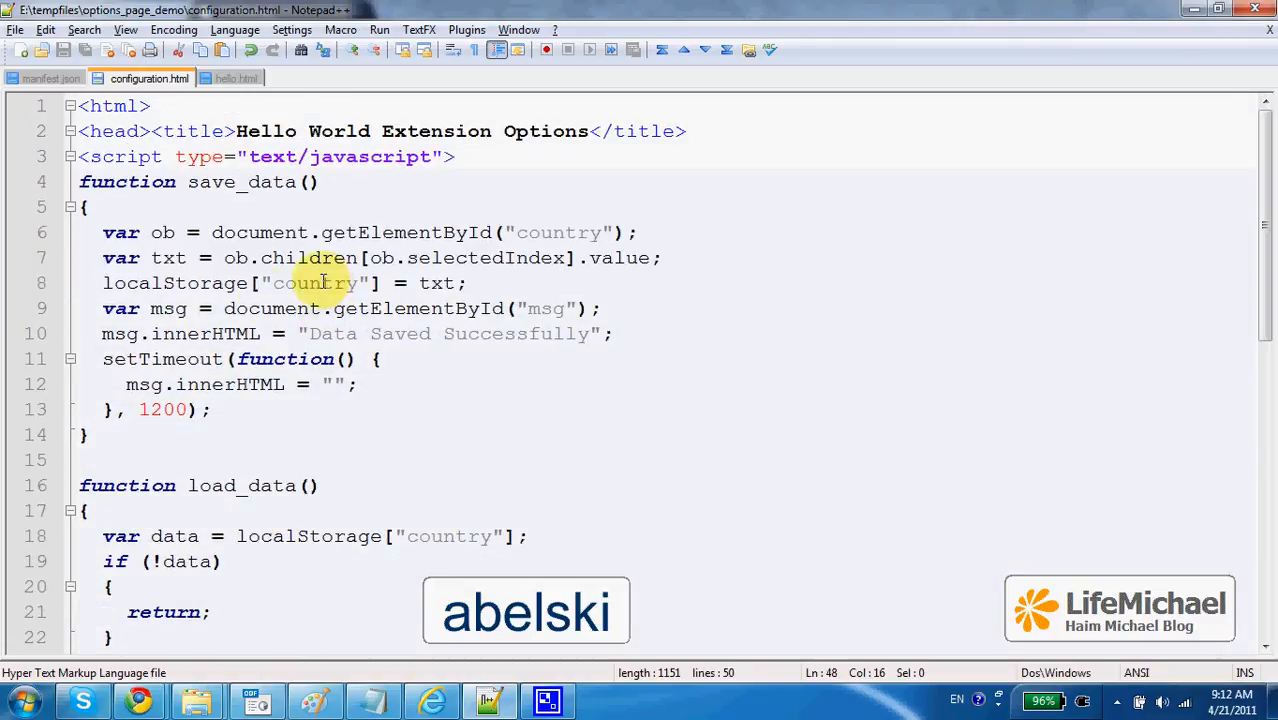
{"action": "double_click", "coordinate": [174, 284]}
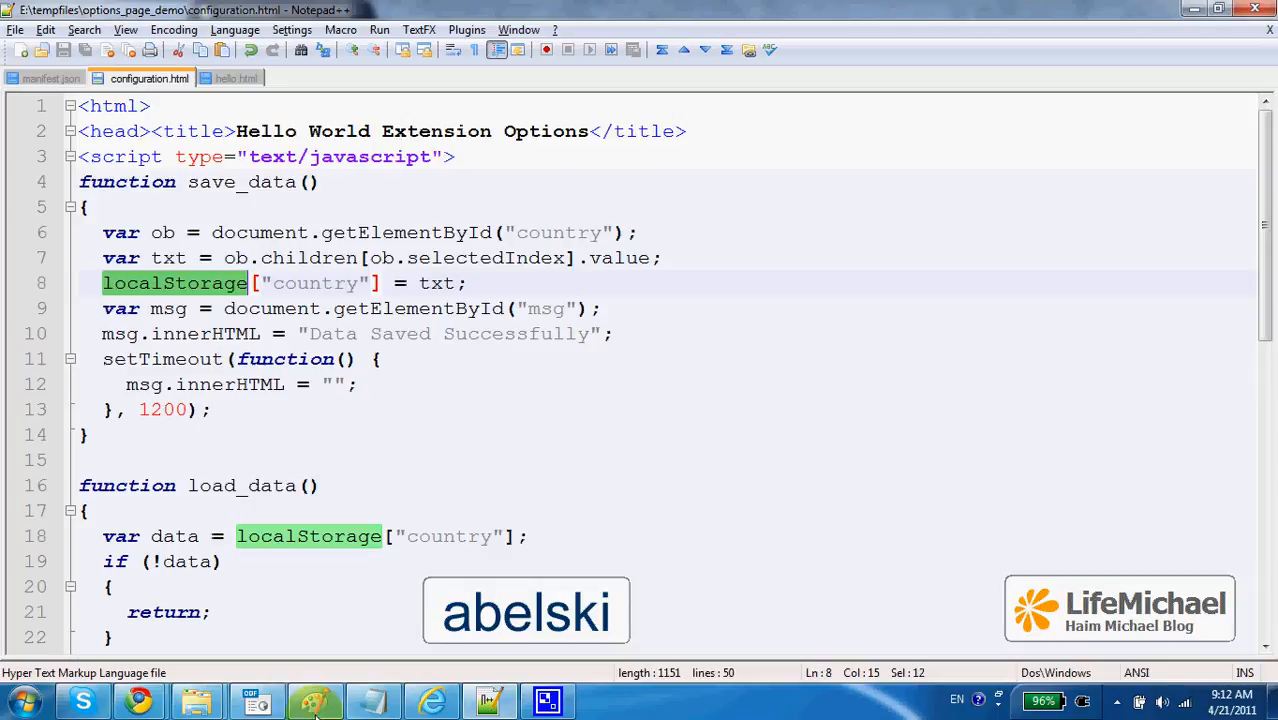
{"action": "left_click", "coordinate": [138, 700]}
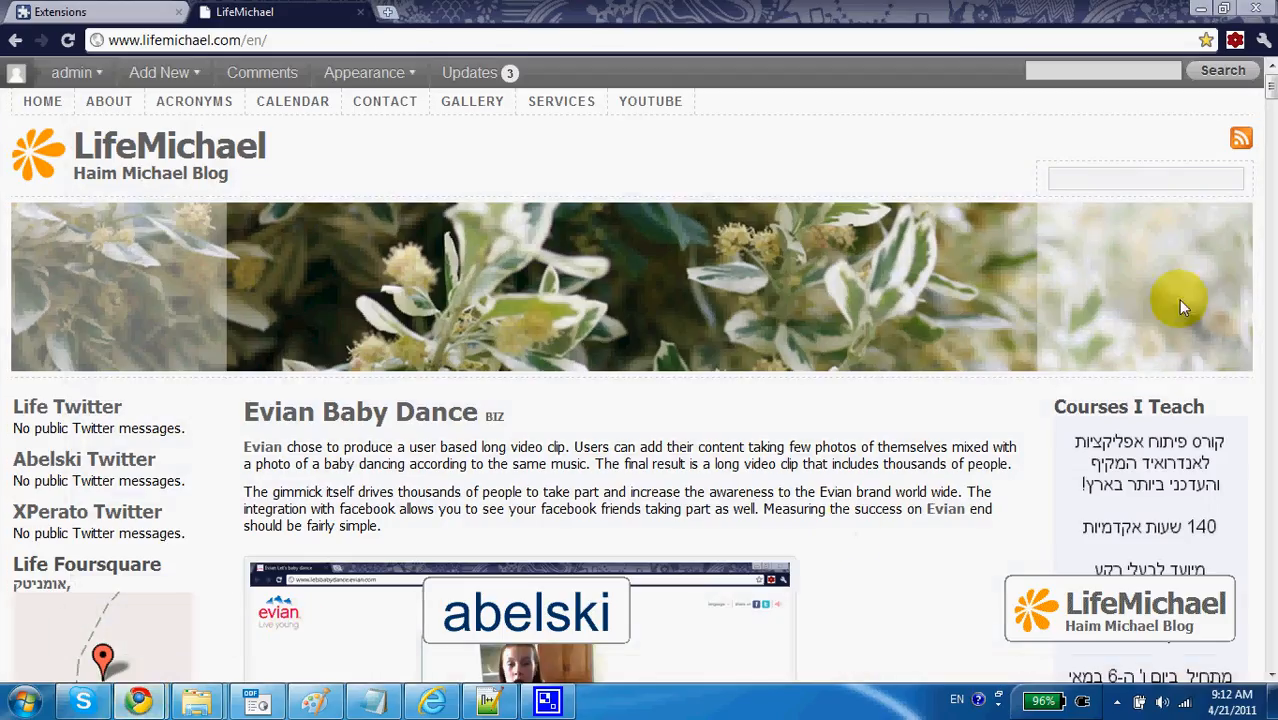